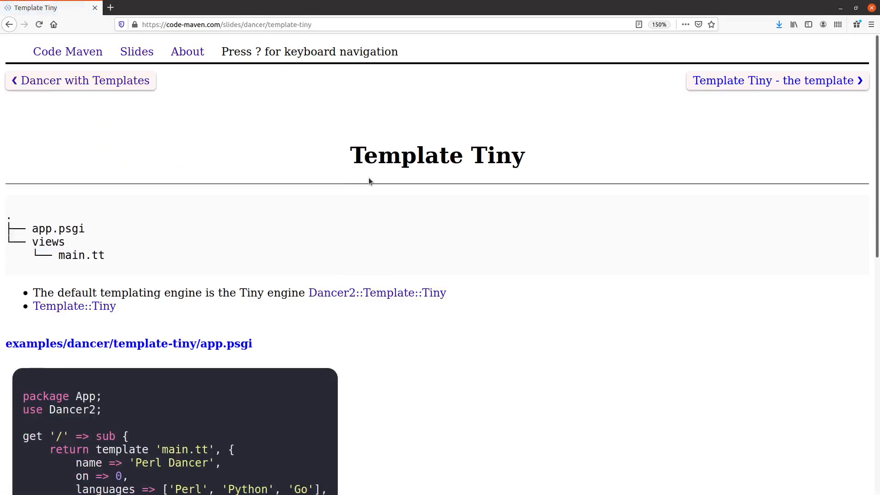
{"action": "mouse_move", "coordinate": [390, 201]}
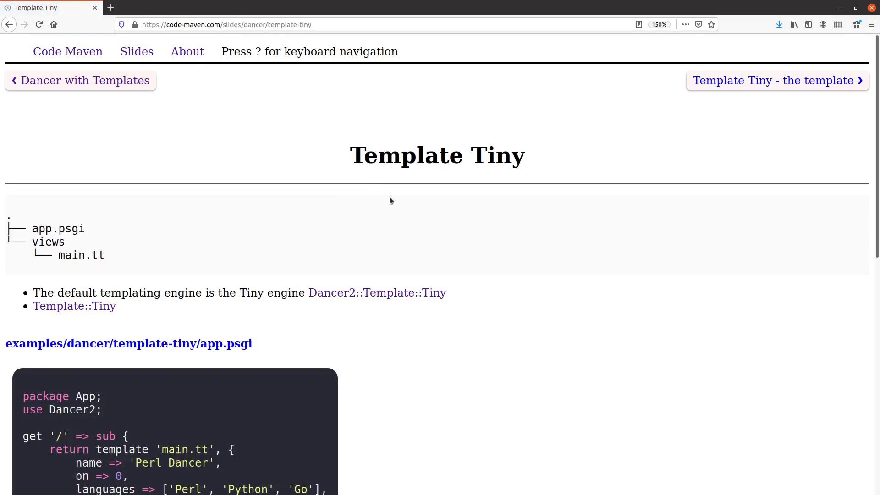
{"action": "mouse_move", "coordinate": [423, 230]}
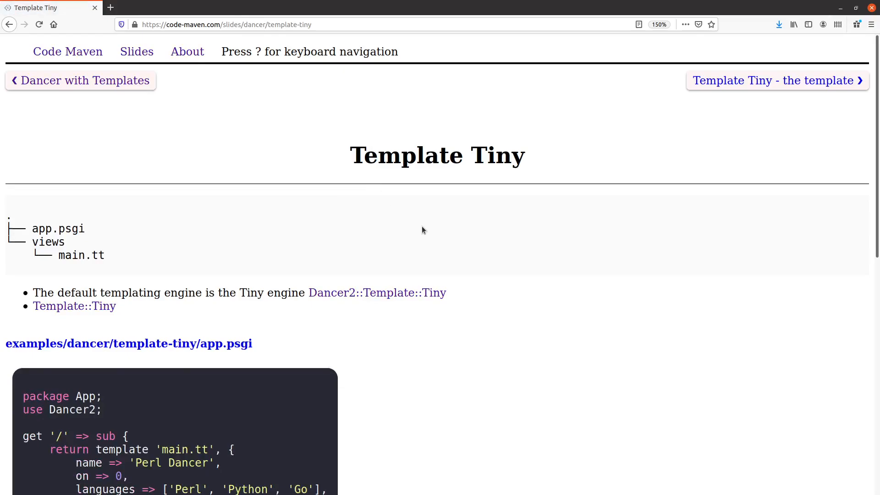
{"action": "mouse_move", "coordinate": [445, 262]}
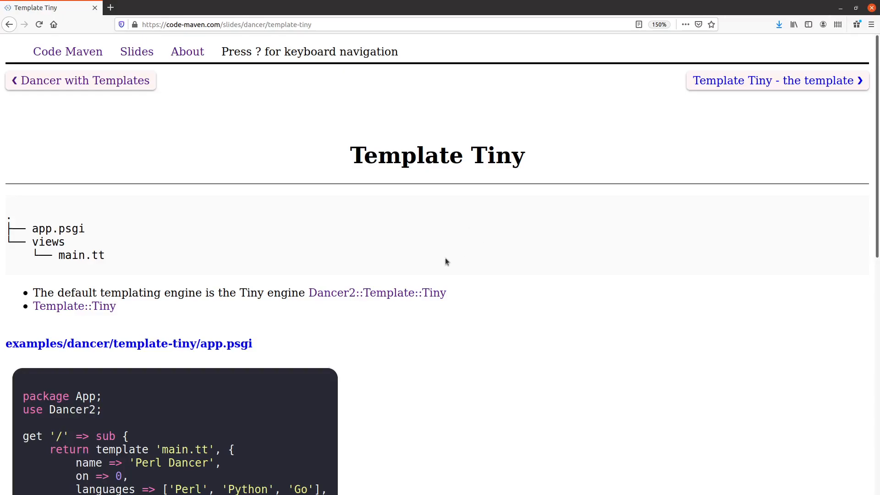
{"action": "mouse_move", "coordinate": [188, 257]}
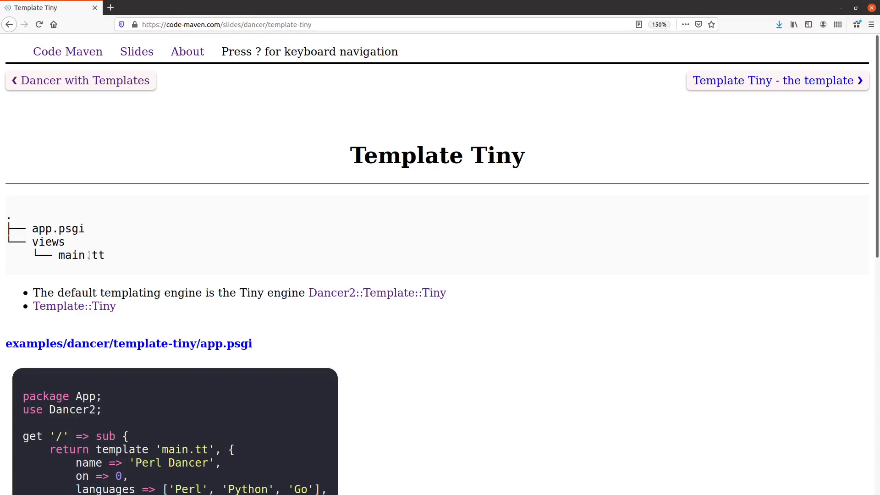
- Scroll to the template-tiny/app.psgi code block and select the data hash passed to main.tt
{"action": "double_click", "coordinate": [58, 228]}
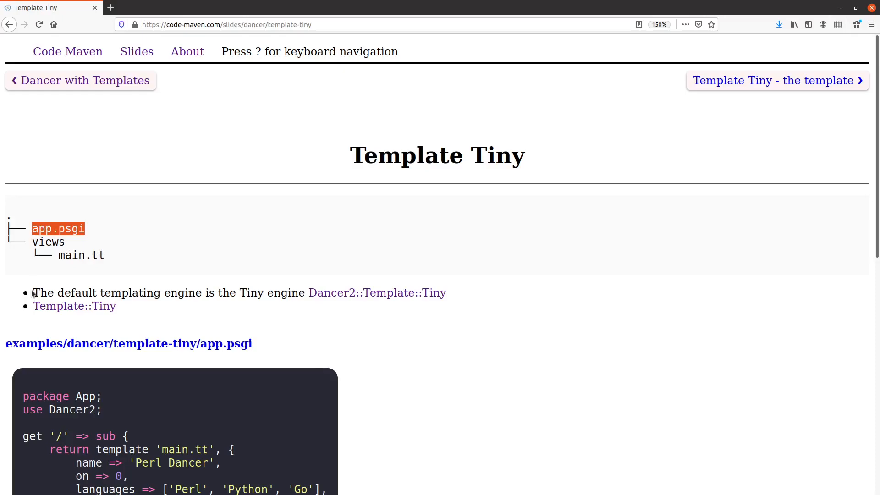
{"action": "mouse_move", "coordinate": [21, 253]}
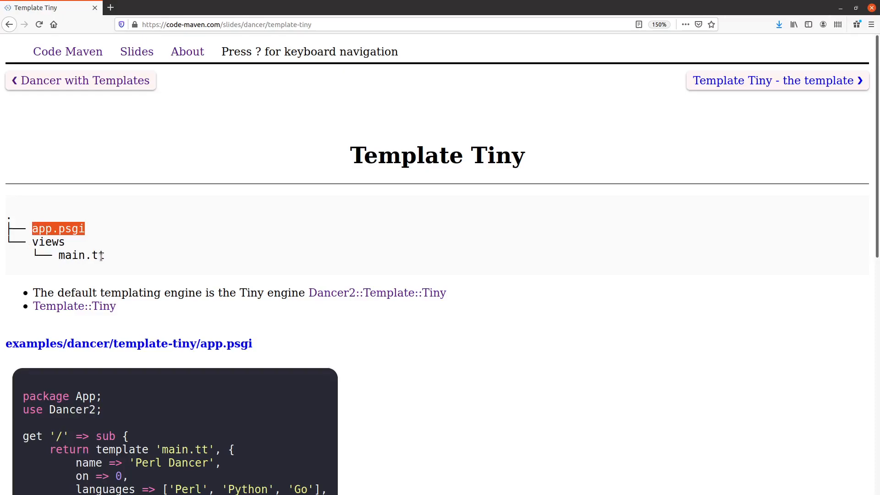
{"action": "mouse_move", "coordinate": [101, 256]}
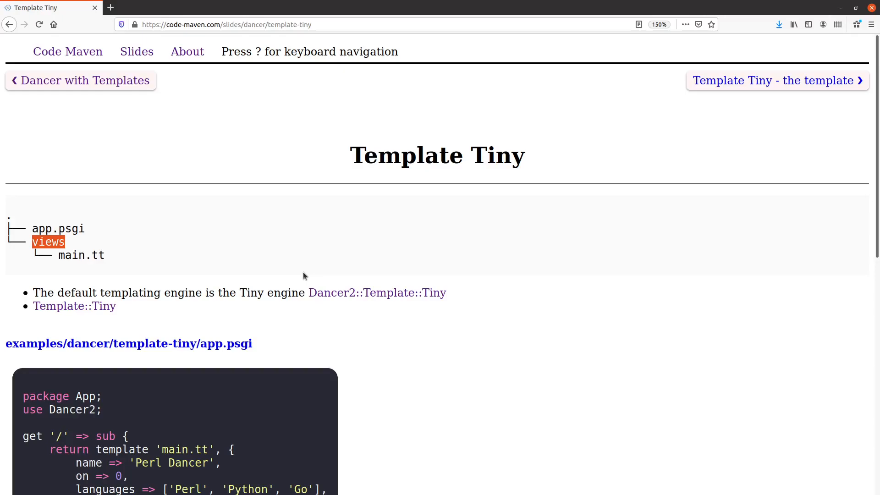
{"action": "mouse_move", "coordinate": [277, 259]}
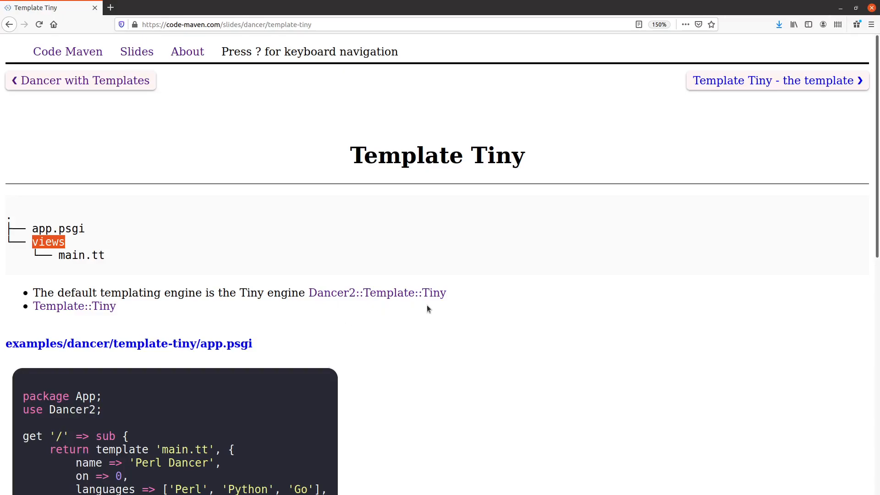
{"action": "mouse_move", "coordinate": [182, 333]}
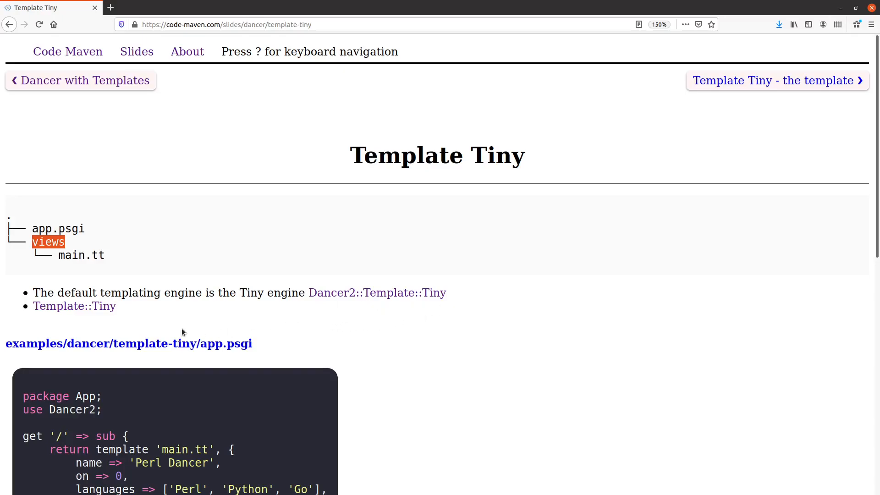
{"action": "mouse_move", "coordinate": [208, 330]}
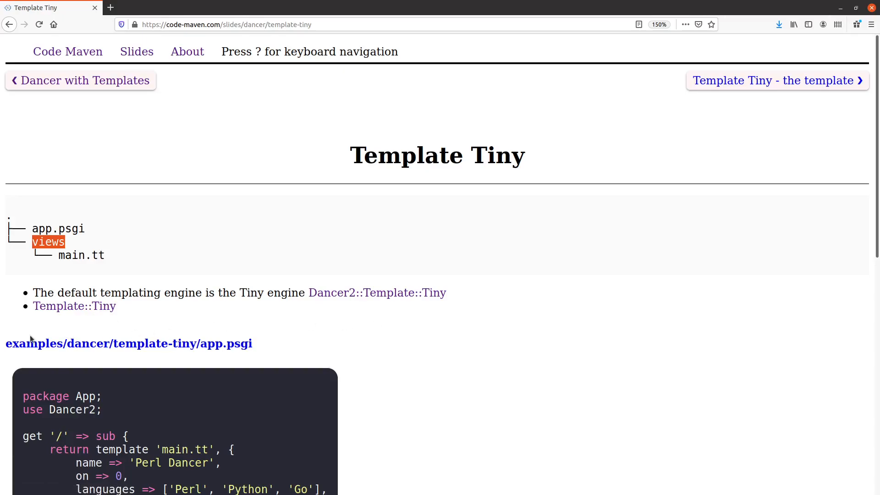
{"action": "mouse_move", "coordinate": [166, 275]}
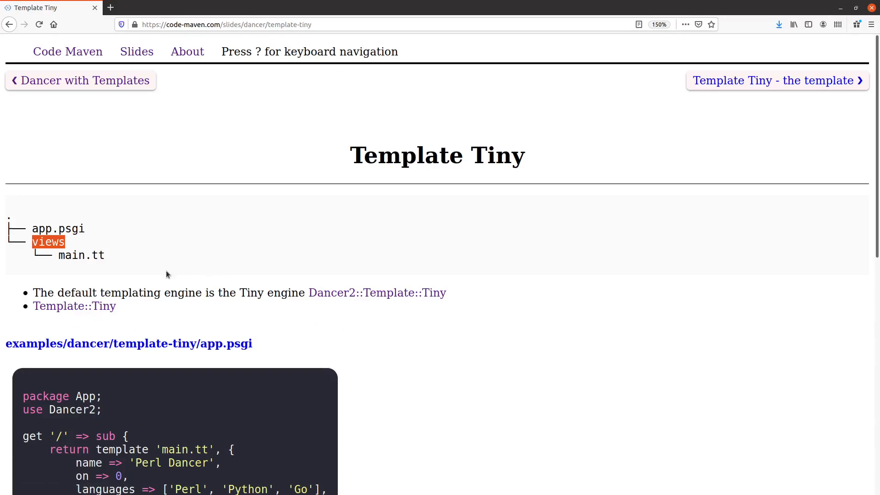
{"action": "scroll", "scroll_direction": "down", "scroll_amount": 3}
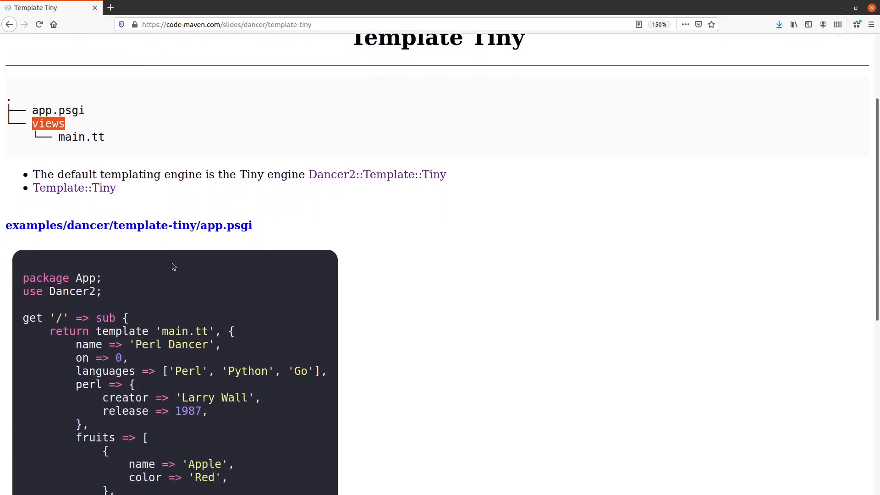
{"action": "scroll", "scroll_direction": "down", "scroll_amount": 3}
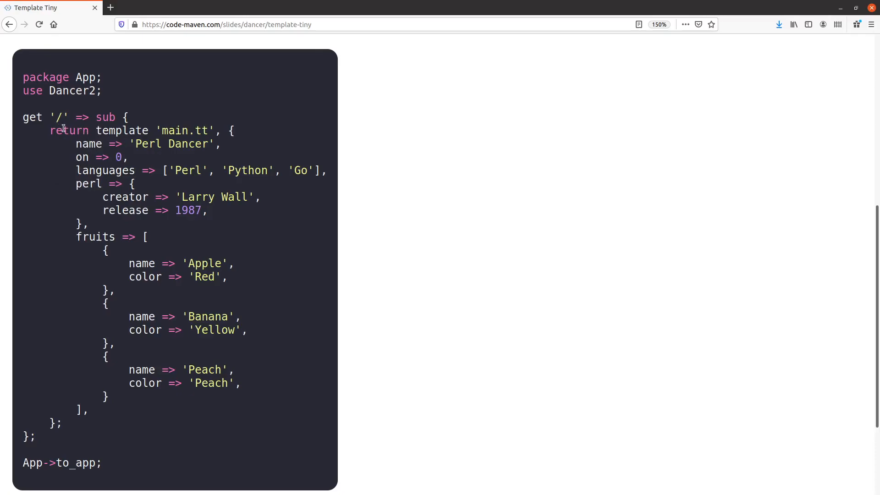
{"action": "double_click", "coordinate": [122, 130]}
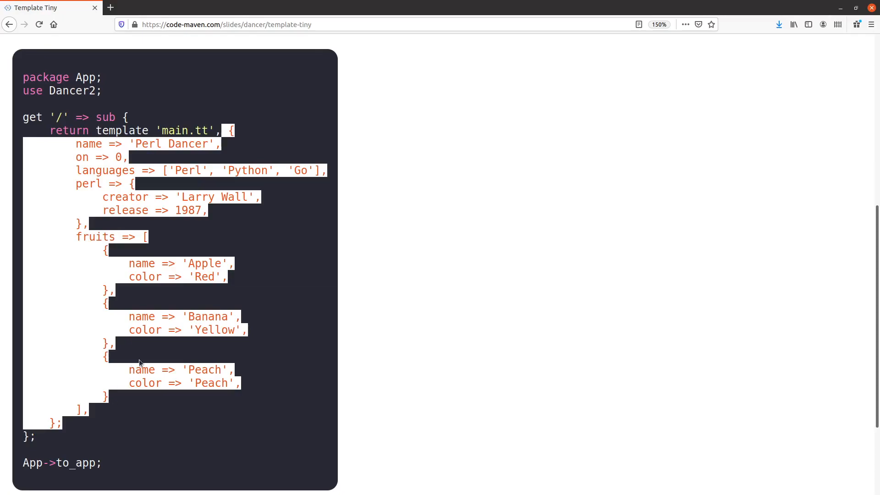
{"action": "mouse_move", "coordinate": [217, 255]}
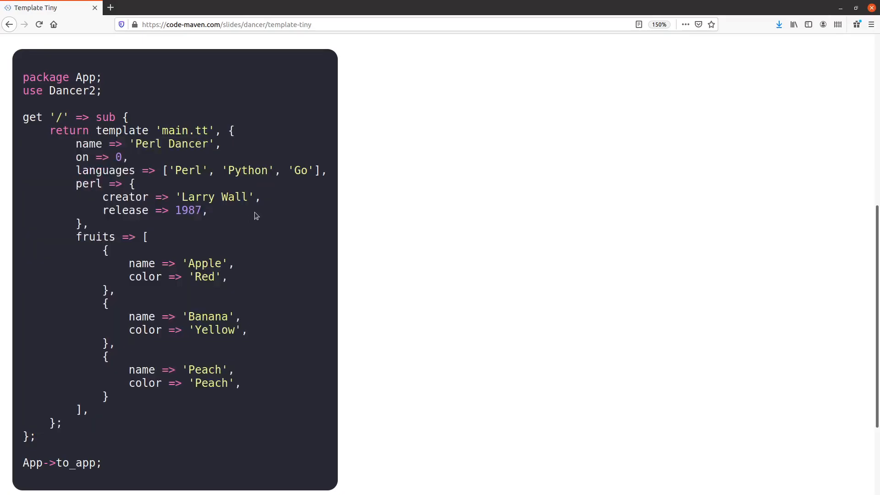
{"action": "mouse_move", "coordinate": [213, 437]}
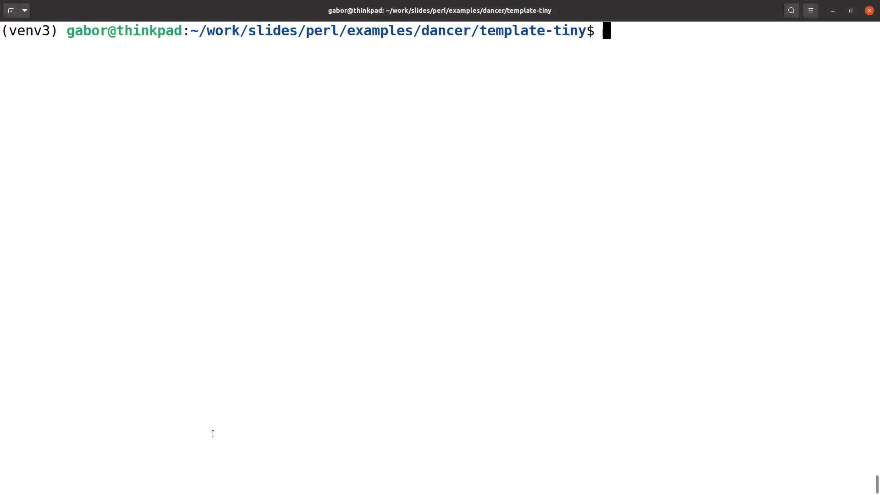
- Run ll and tree in template-tiny, then start the app with plackup app.psgi
{"action": "type", "text": "ll"}
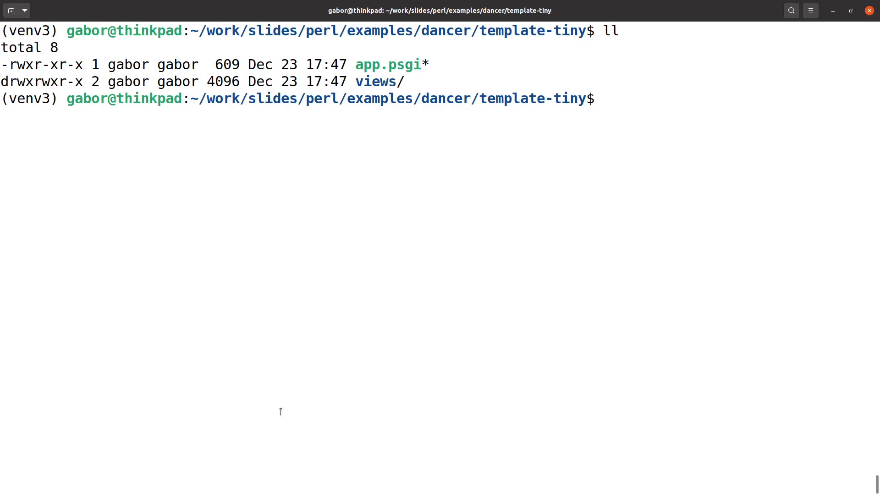
{"action": "type", "text": "tree"}
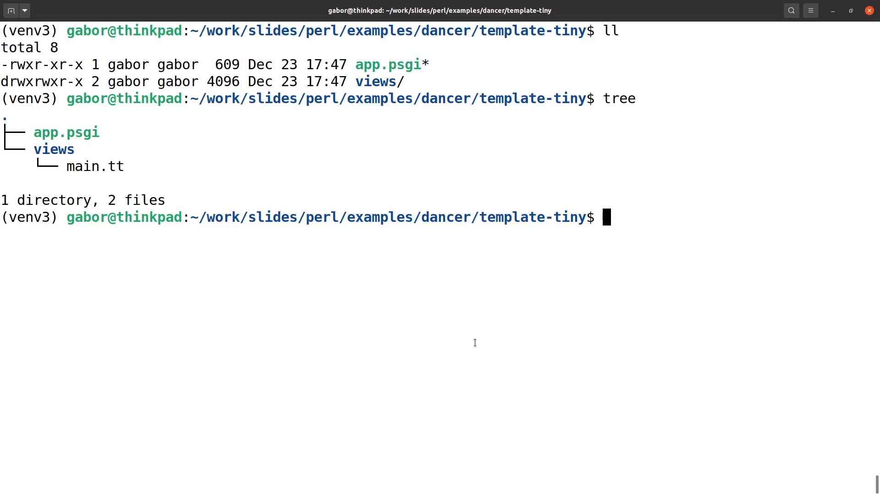
{"action": "type", "text": "pl"}
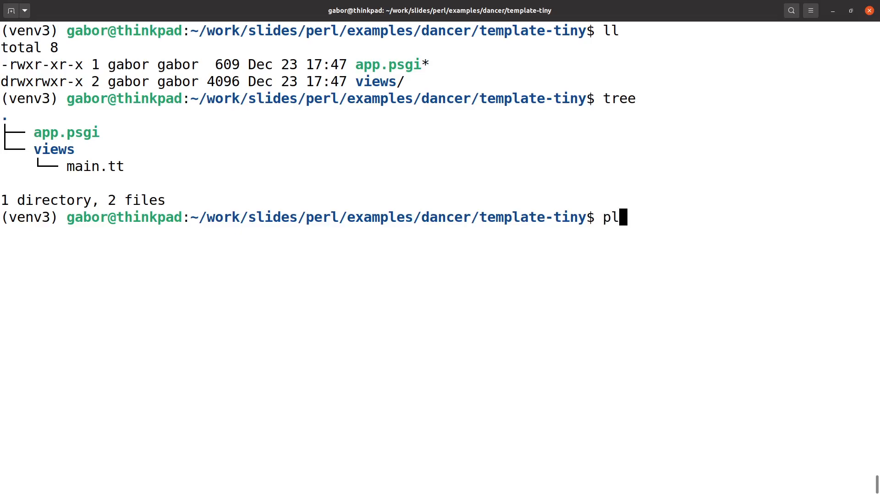
{"action": "type", "text": "ackup"}
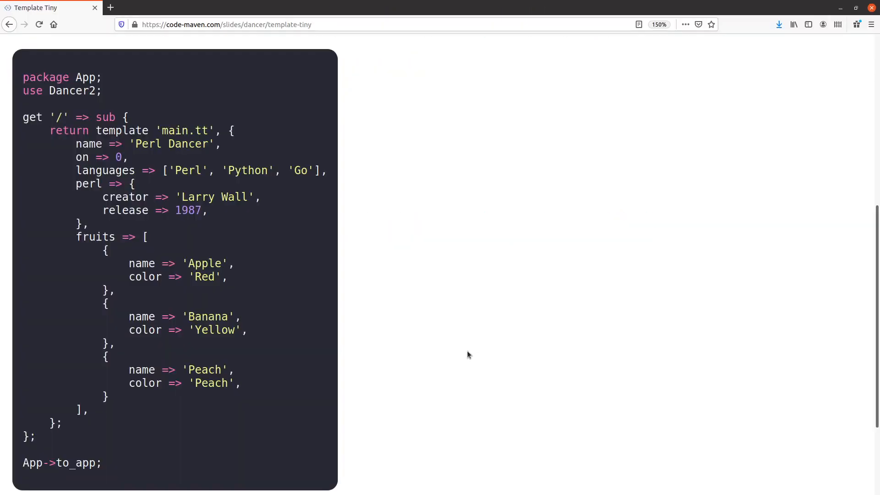
- Load localhost:5000/ to render the Hello World page served by the Dancer app
{"action": "type", "text": "localhost:5000/"}
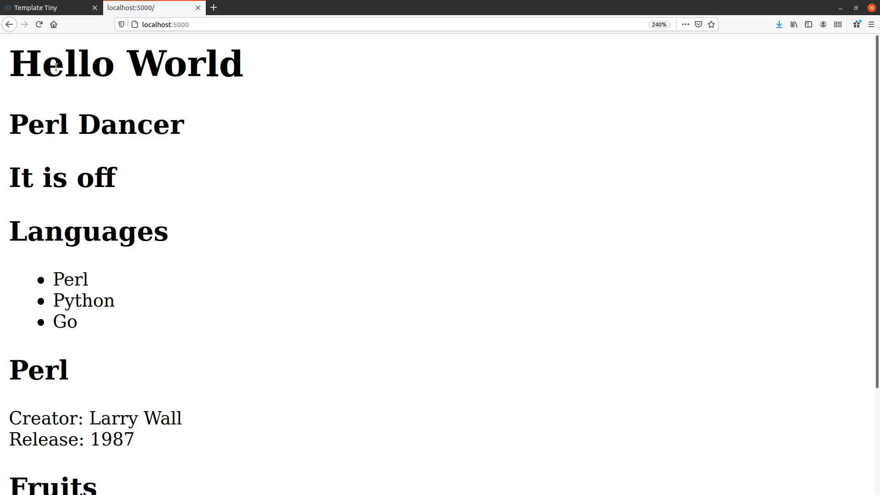
{"action": "mouse_move", "coordinate": [260, 223]}
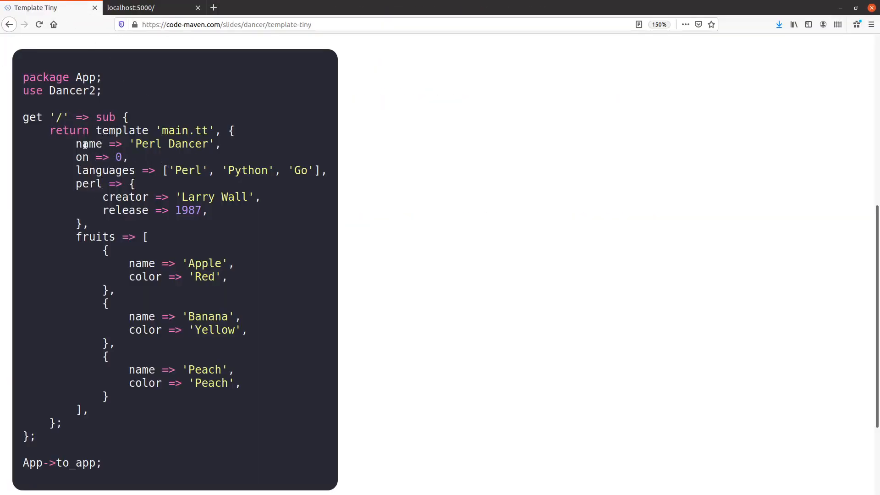
{"action": "double_click", "coordinate": [89, 143]}
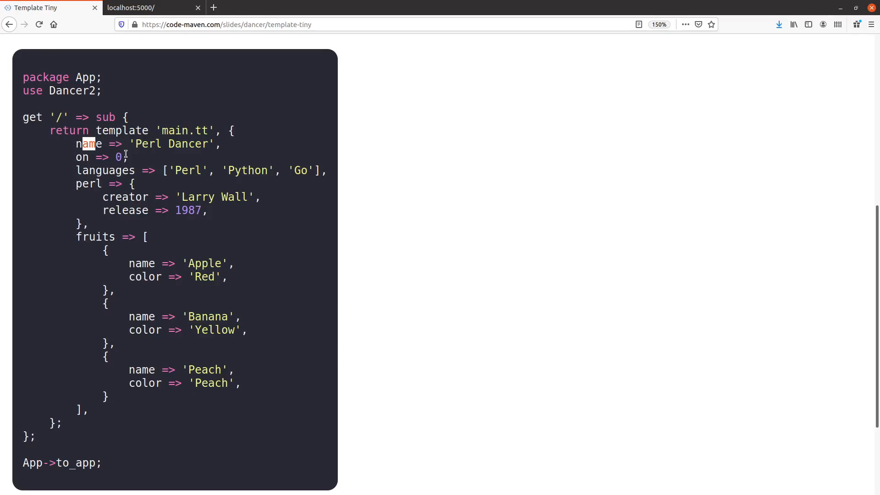
{"action": "double_click", "coordinate": [106, 170]}
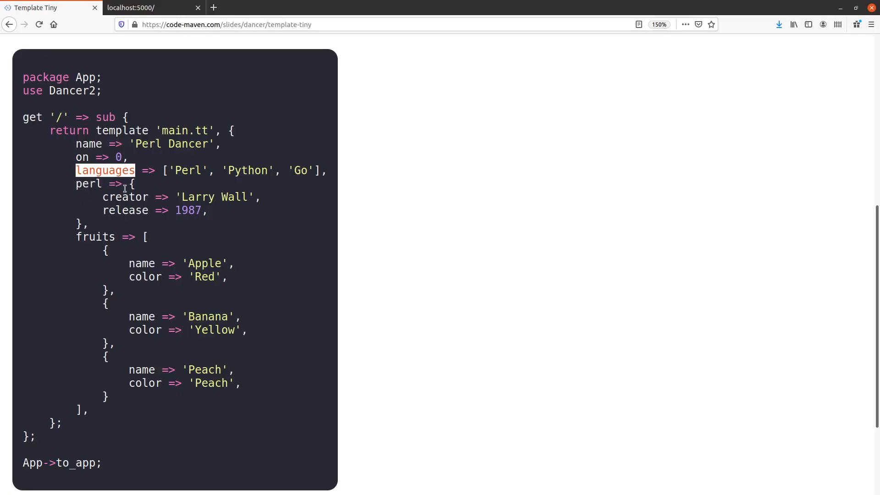
{"action": "mouse_move", "coordinate": [126, 193]}
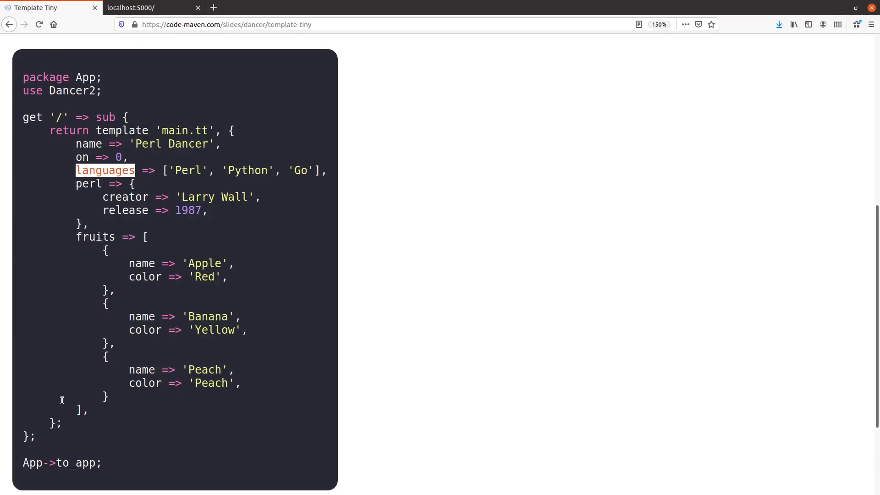
{"action": "mouse_move", "coordinate": [159, 263]}
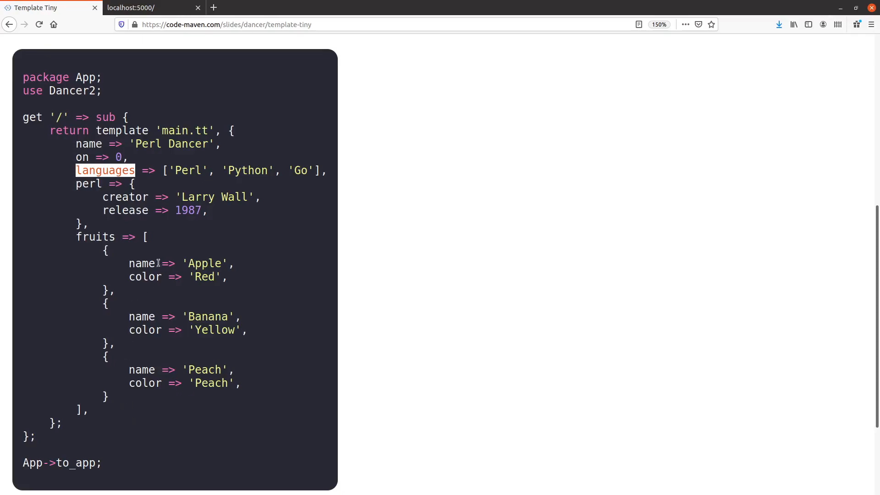
{"action": "mouse_move", "coordinate": [160, 276]}
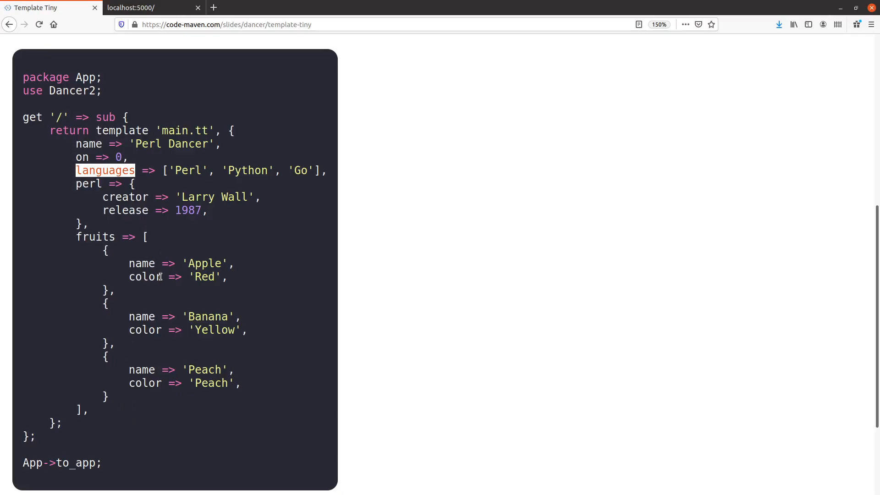
{"action": "left_click", "coordinate": [38, 24]}
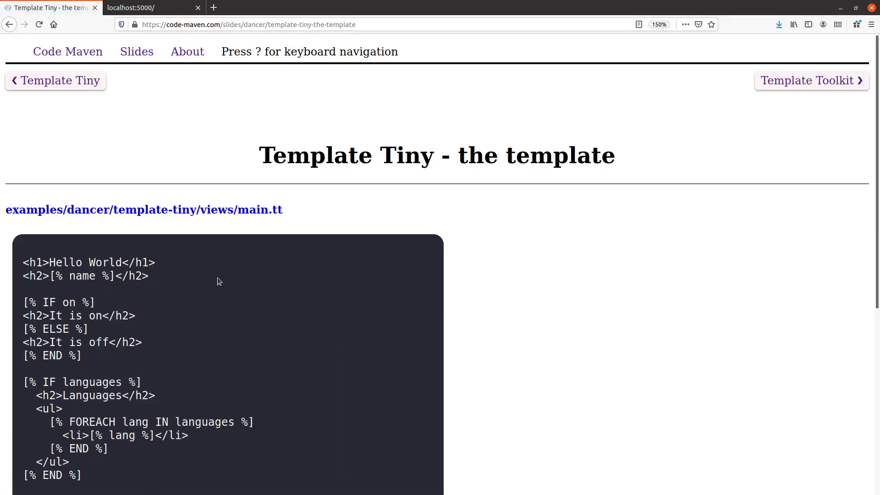
- Highlight the [% name %] placeholder, then return to the Template Tiny slide's app.psgi name key
{"action": "scroll", "scroll_direction": "down", "scroll_amount": 3}
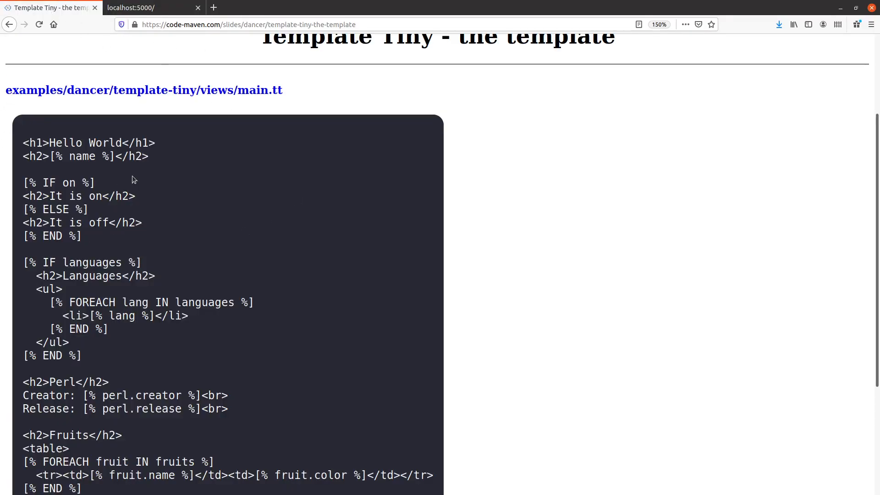
{"action": "mouse_move", "coordinate": [22, 157]}
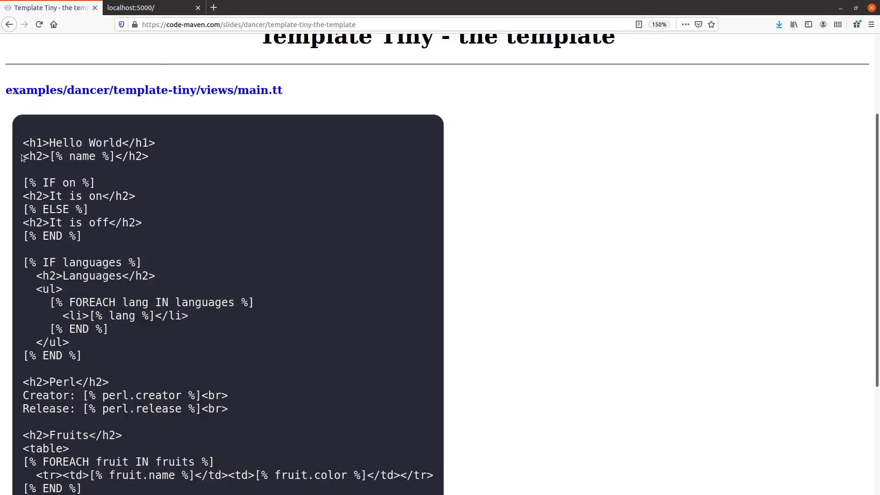
{"action": "double_click", "coordinate": [82, 155]}
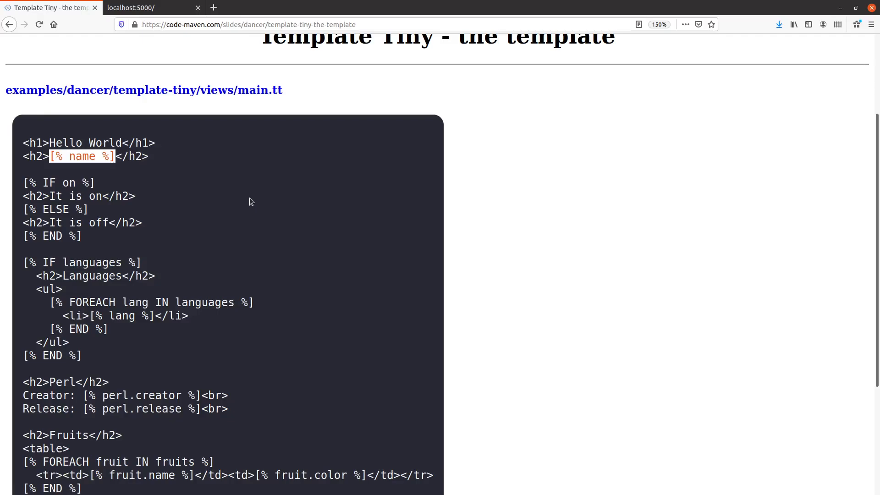
{"action": "mouse_move", "coordinate": [245, 208]}
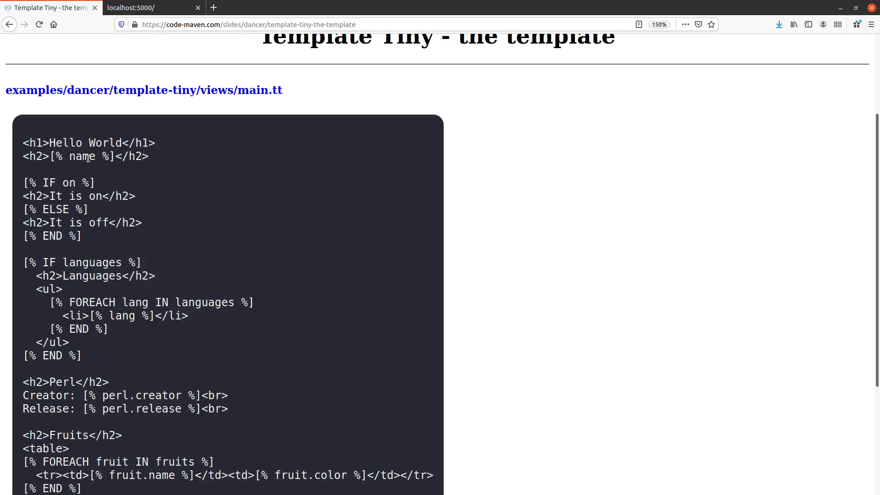
{"action": "left_click", "coordinate": [80, 80]}
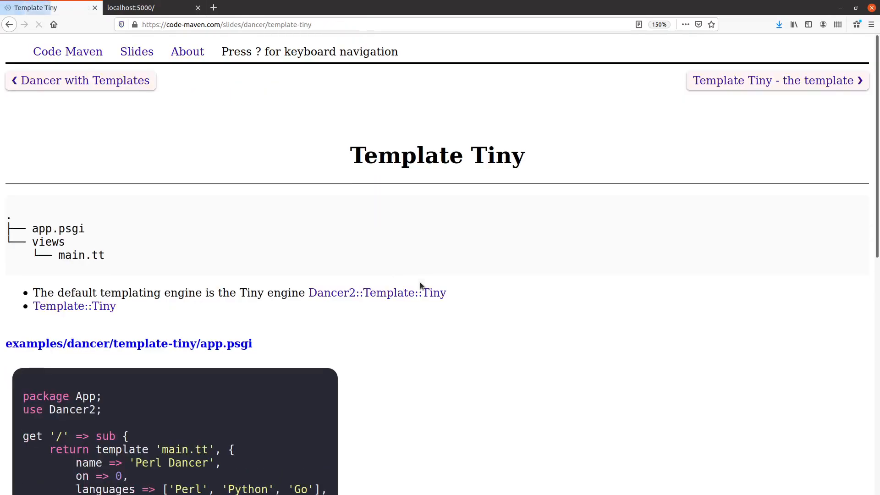
{"action": "scroll", "scroll_direction": "down", "scroll_amount": 3}
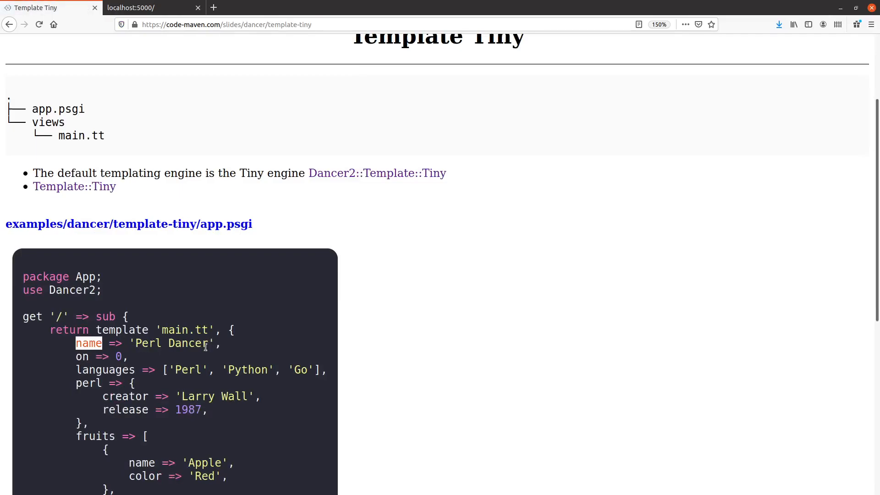
{"action": "left_click", "coordinate": [151, 7]}
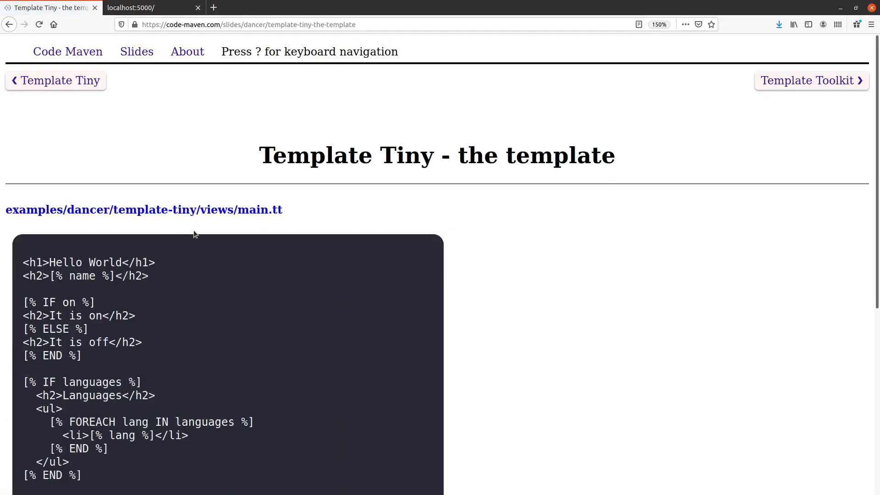
{"action": "mouse_move", "coordinate": [281, 267]}
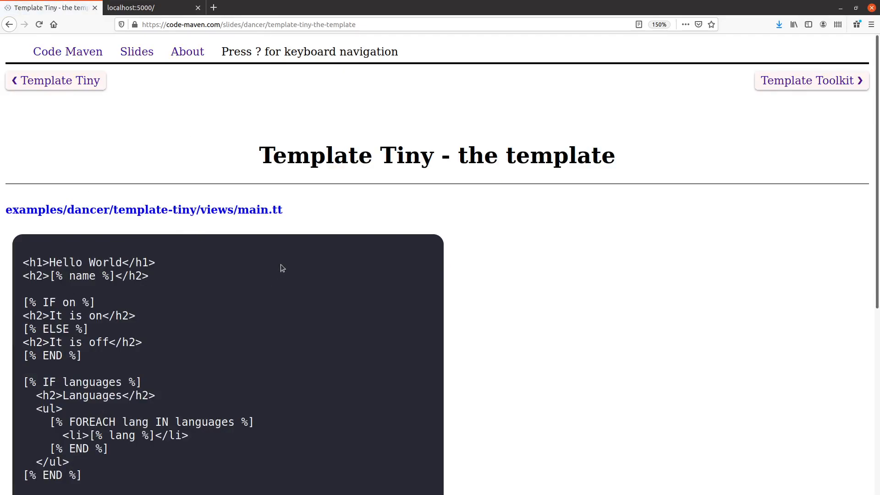
- Highlight 'on' in [% IF on %], then return to app.psgi's data hash with on => 0
{"action": "scroll", "scroll_direction": "down", "scroll_amount": 3}
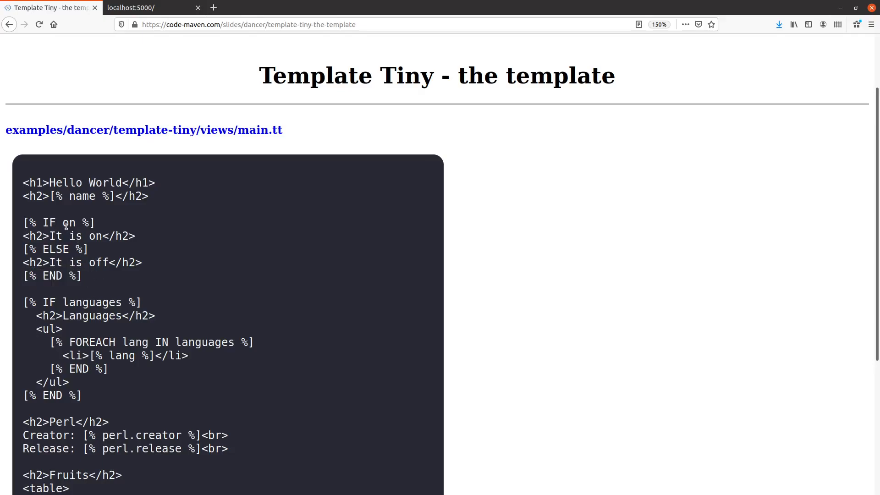
{"action": "double_click", "coordinate": [70, 223]}
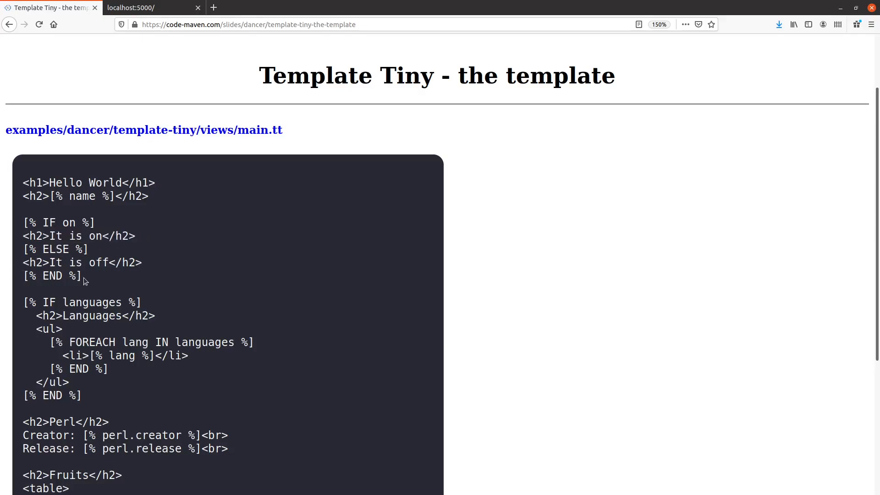
{"action": "mouse_move", "coordinate": [100, 273]}
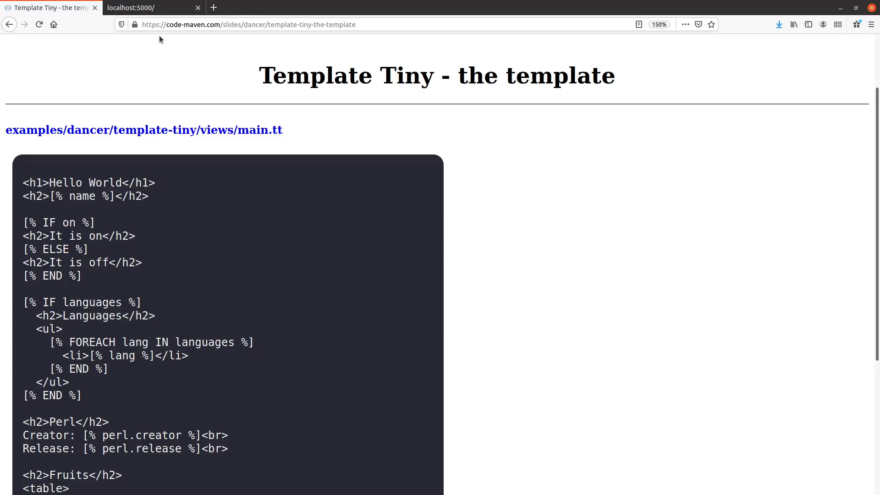
{"action": "left_click", "coordinate": [152, 7]}
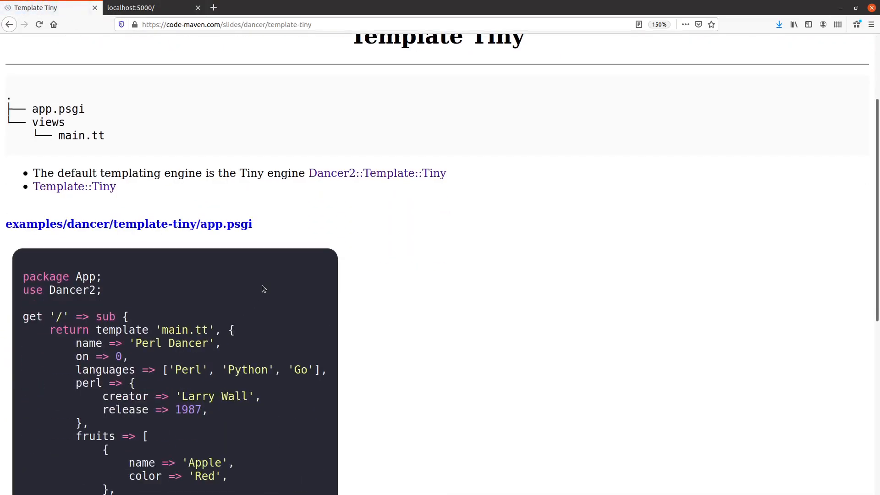
{"action": "mouse_move", "coordinate": [165, 380]}
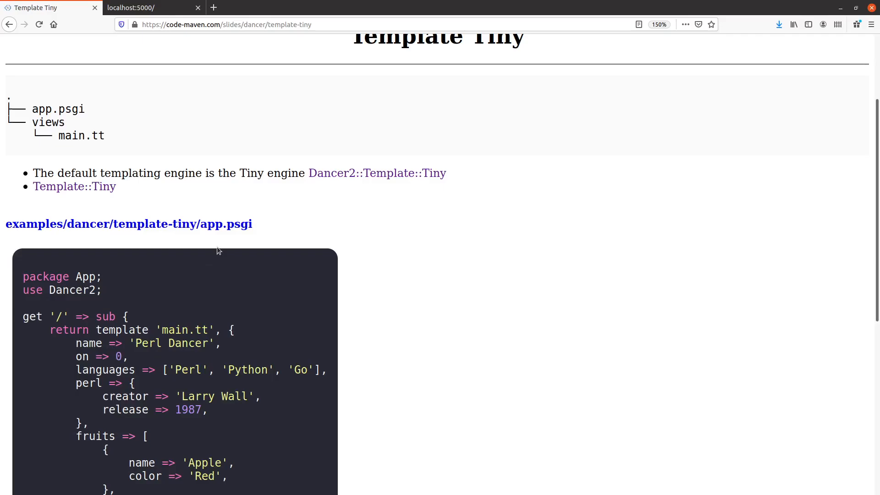
- Move to the main.tt template slide and select the FOREACH lang IN languages line
{"action": "left_click", "coordinate": [150, 7]}
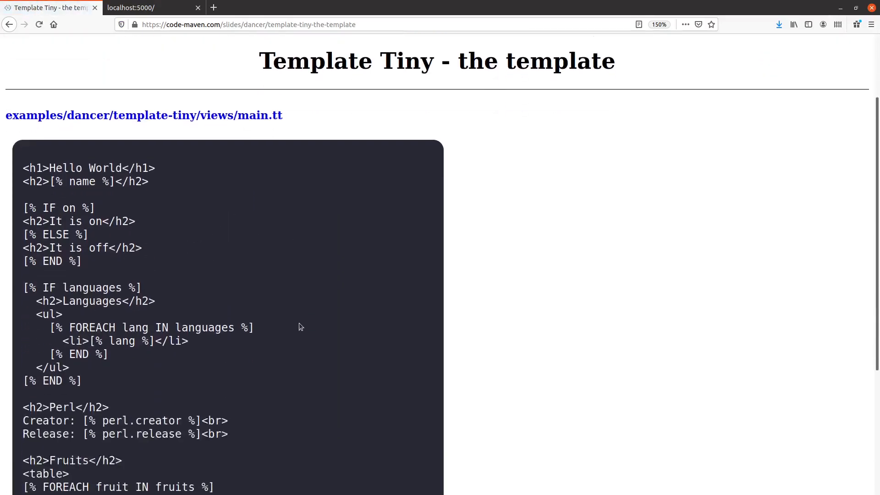
{"action": "scroll", "scroll_direction": "down", "scroll_amount": 3}
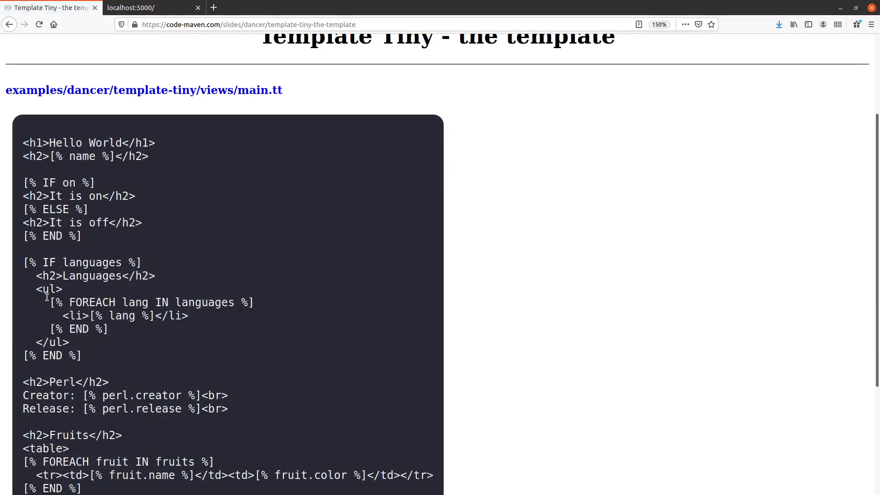
{"action": "left_click_drag", "start_coordinate": [50, 302], "coordinate": [110, 329]}
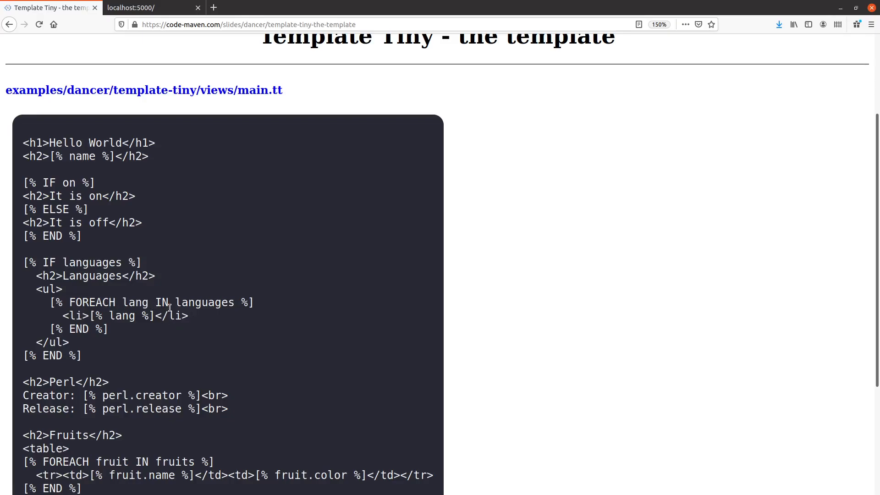
{"action": "double_click", "coordinate": [91, 302]}
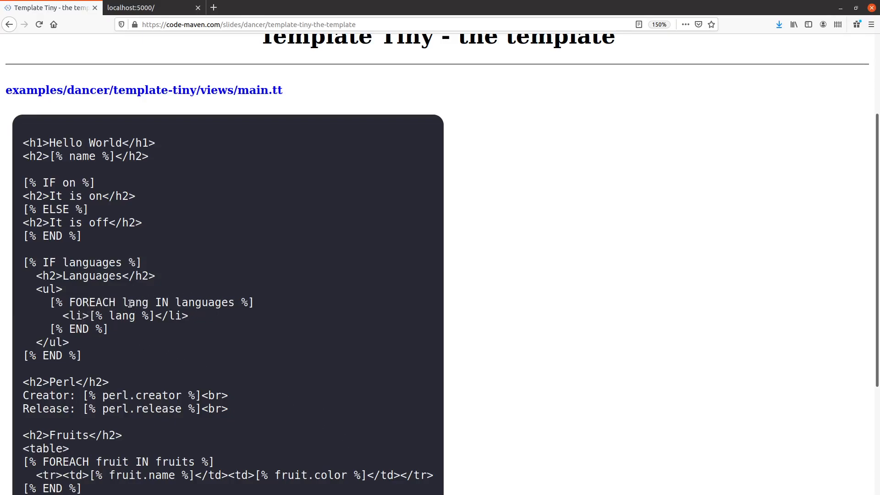
{"action": "double_click", "coordinate": [135, 302]}
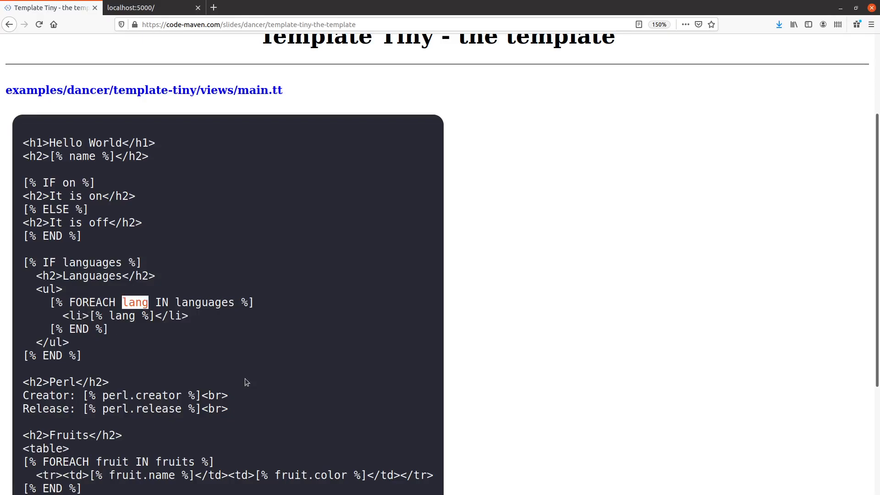
{"action": "mouse_move", "coordinate": [237, 350]}
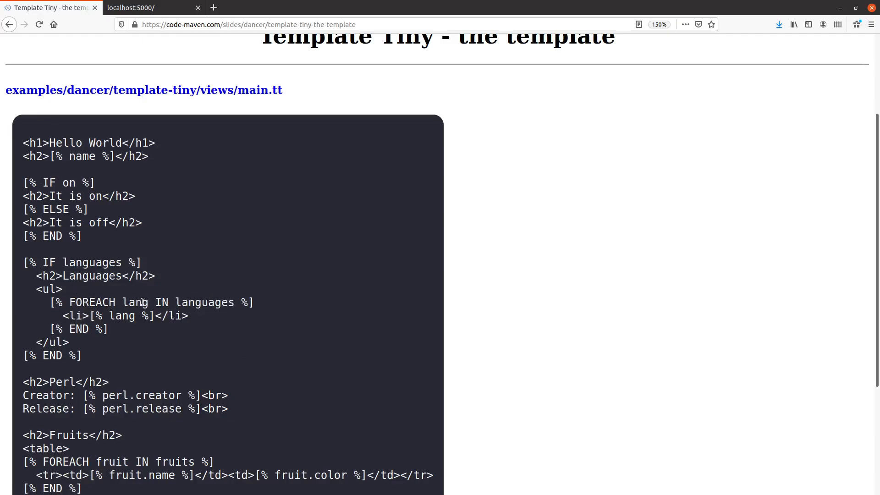
- Highlight lang in the FOREACH line and inside the li item, then revisit the surrounding slides
{"action": "double_click", "coordinate": [205, 303]}
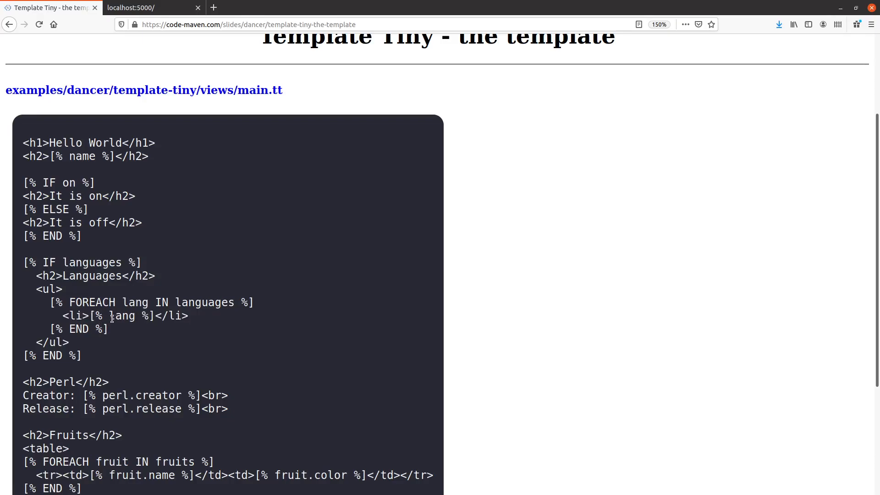
{"action": "double_click", "coordinate": [134, 302]}
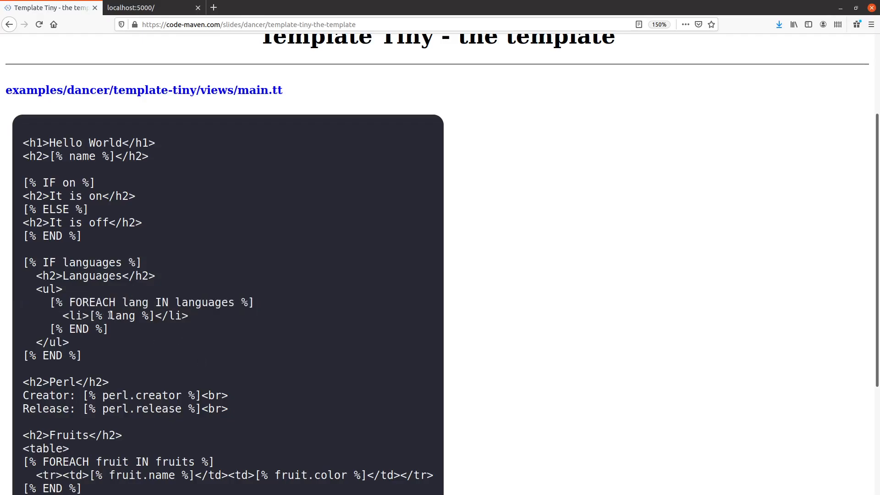
{"action": "left_click", "coordinate": [152, 7]}
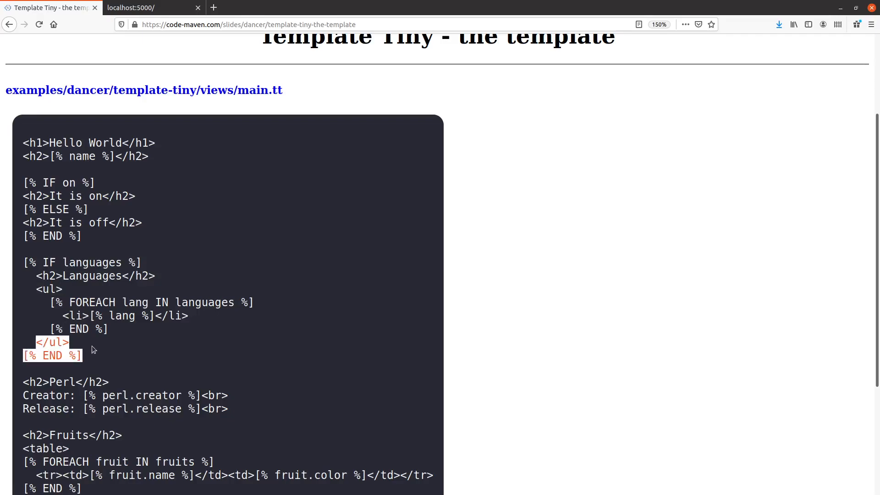
{"action": "left_click", "coordinate": [93, 349]}
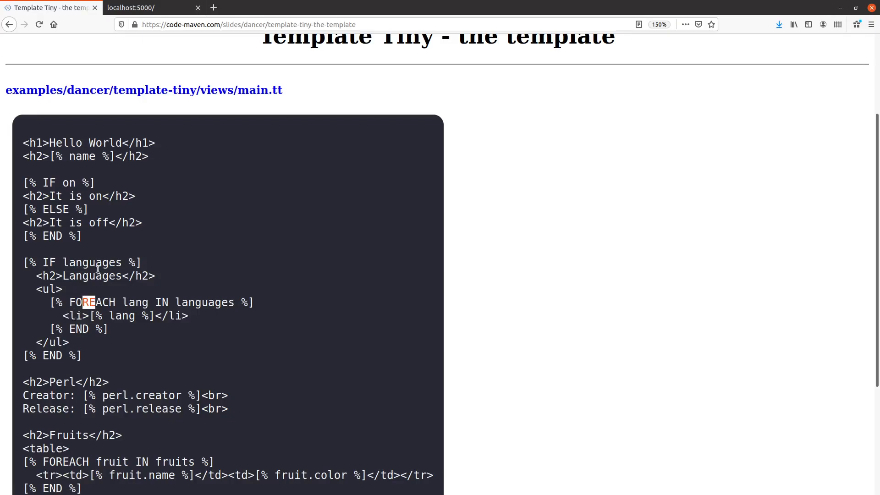
{"action": "double_click", "coordinate": [82, 262]}
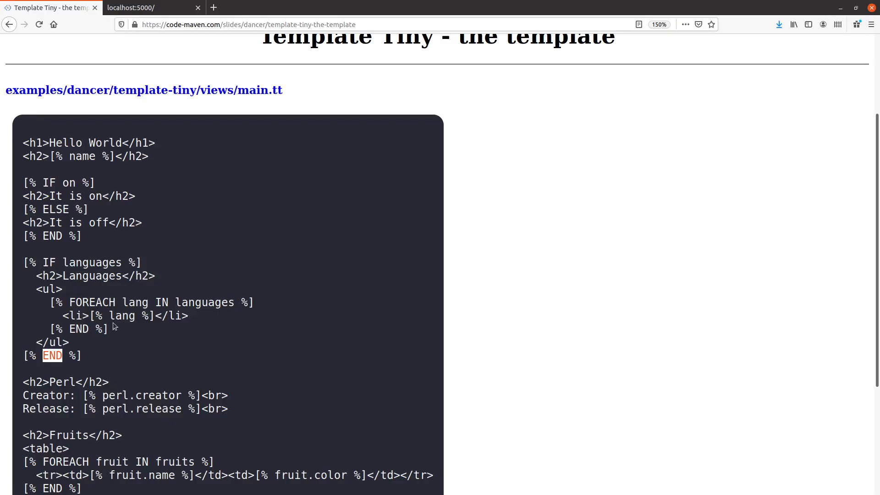
{"action": "left_click_drag", "start_coordinate": [34, 276], "coordinate": [69, 343]}
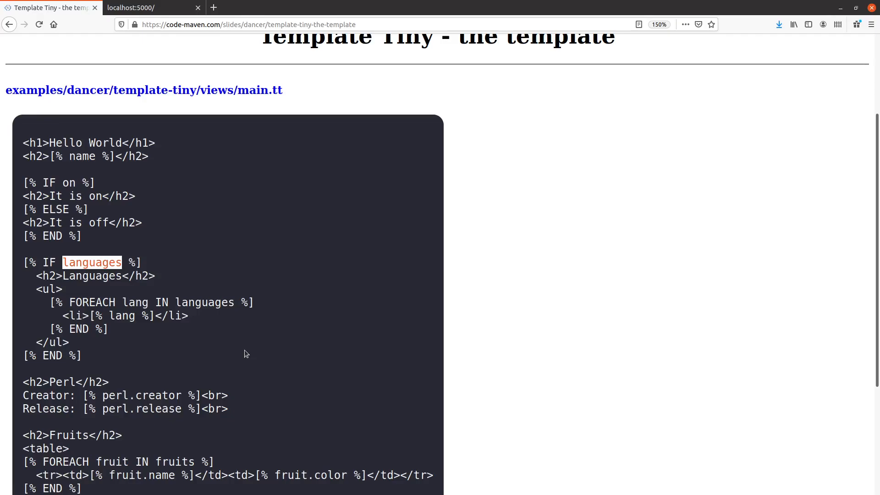
{"action": "mouse_move", "coordinate": [115, 271]}
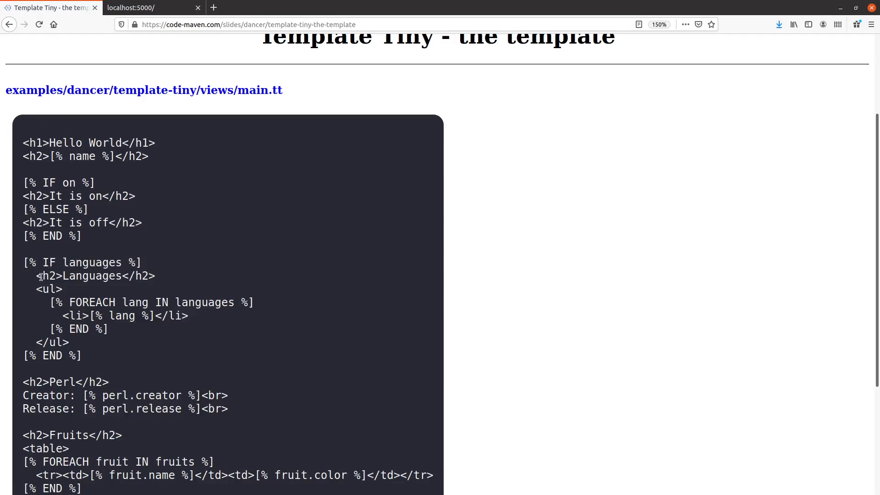
{"action": "double_click", "coordinate": [85, 275]}
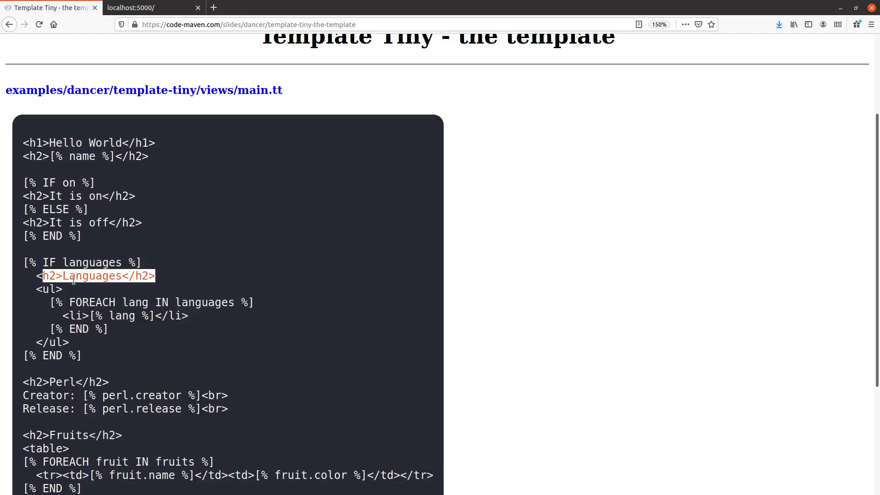
{"action": "mouse_move", "coordinate": [122, 381]}
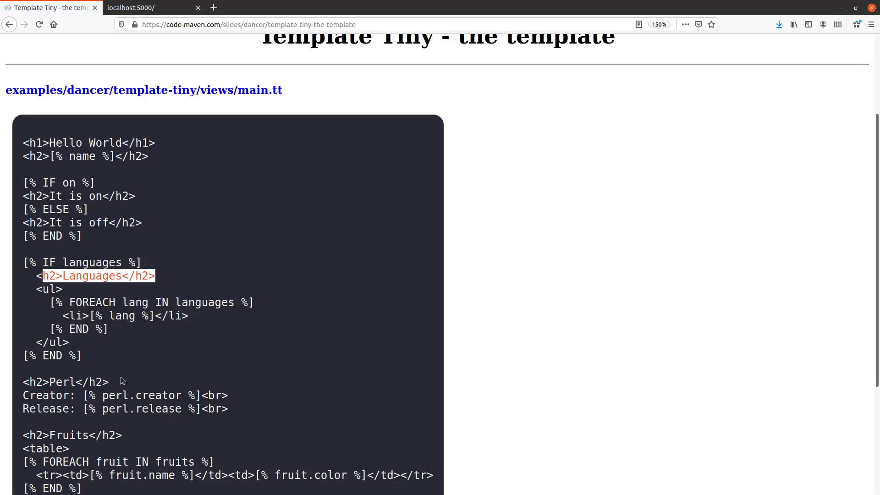
{"action": "mouse_move", "coordinate": [128, 355]}
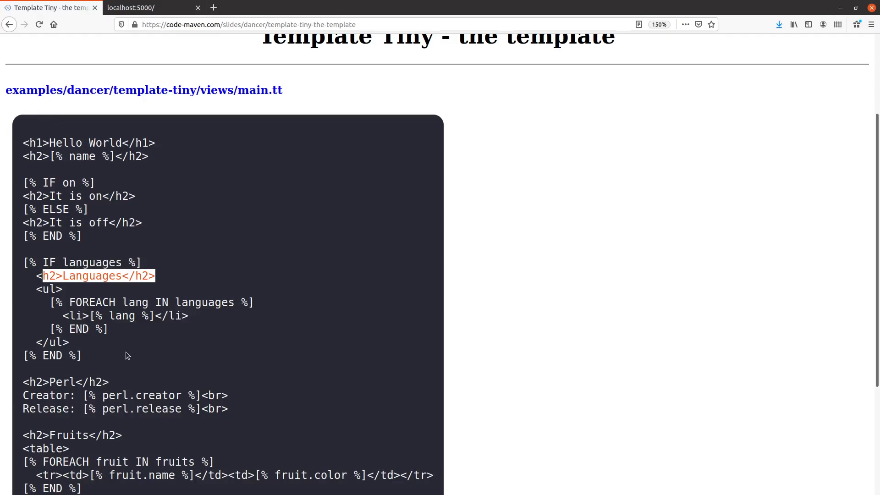
{"action": "mouse_move", "coordinate": [140, 331]}
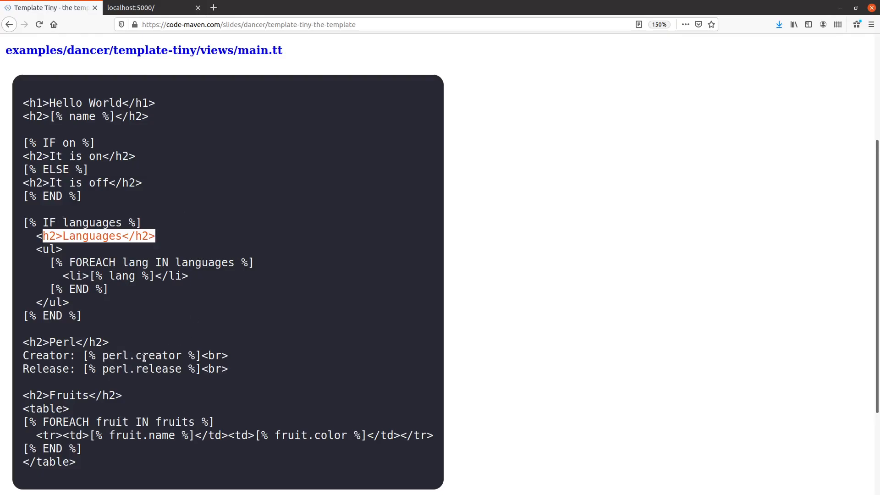
{"action": "mouse_move", "coordinate": [252, 274]}
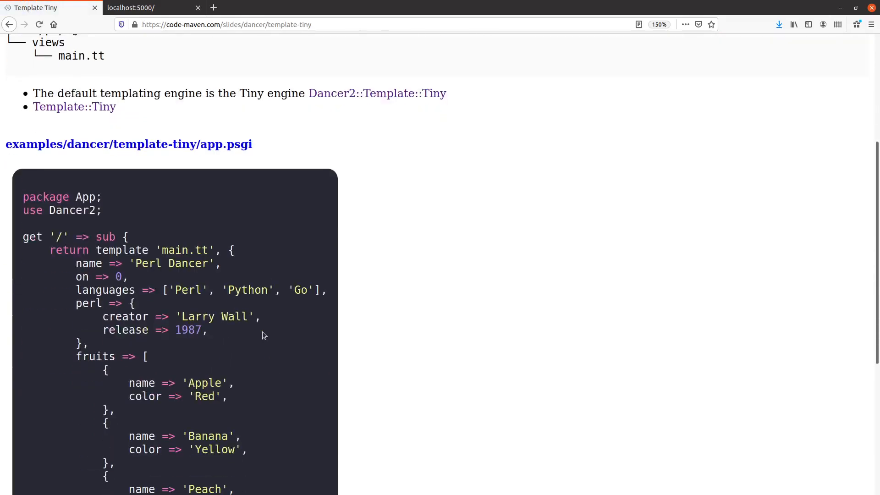
- Scroll to app.psgi's perl data and select it on the Template Tiny slide
{"action": "scroll", "scroll_direction": "down", "scroll_amount": 3}
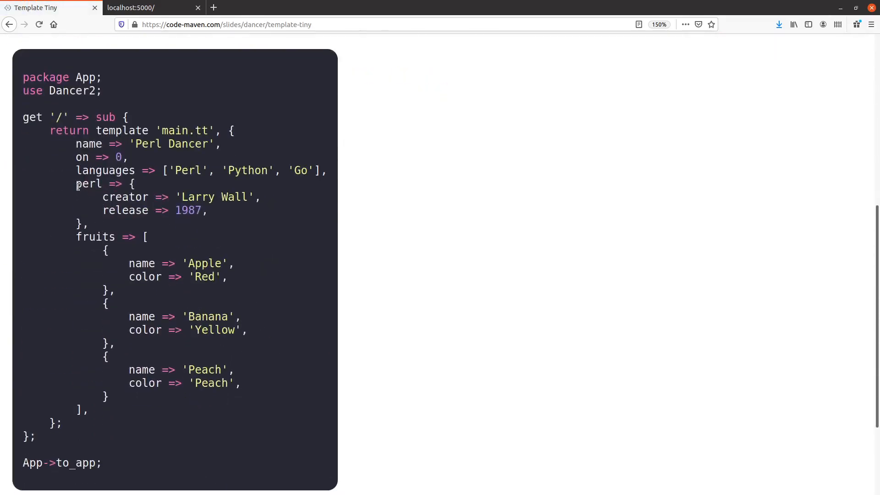
{"action": "double_click", "coordinate": [88, 184]}
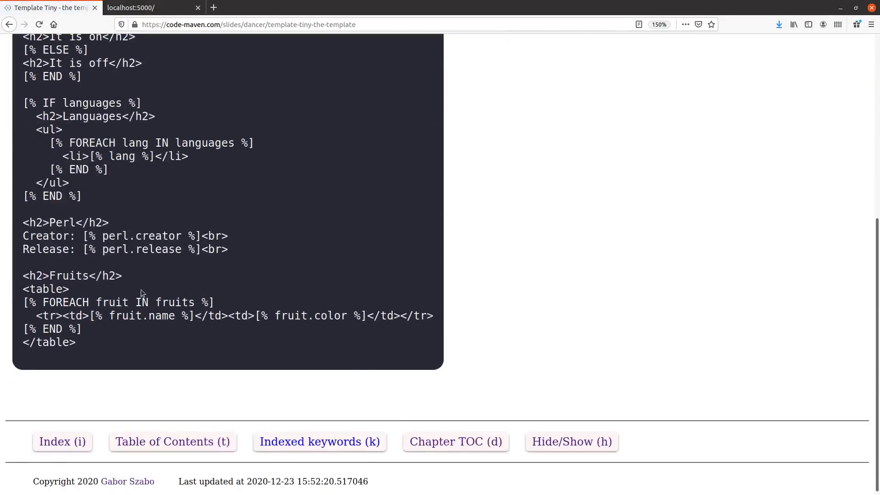
{"action": "mouse_move", "coordinate": [135, 241]}
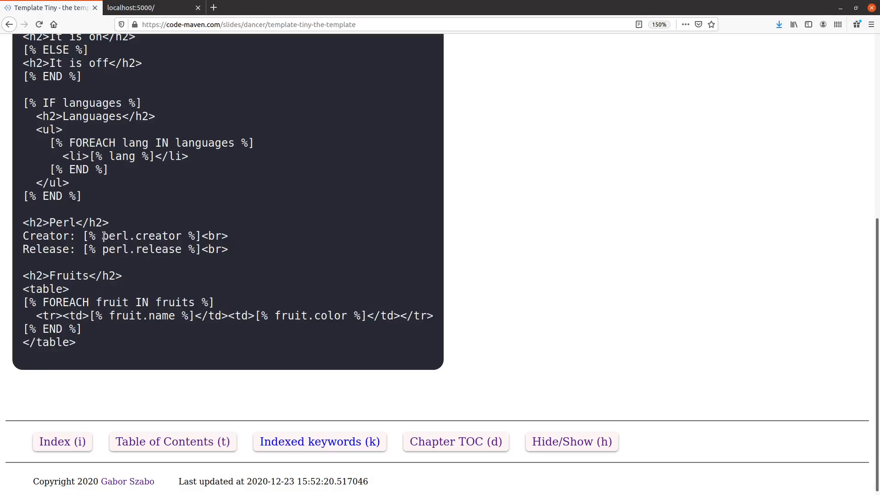
- Highlight perl in the perl.creator placeholder and scroll to main.tt's Perl and Fruits sections
{"action": "double_click", "coordinate": [108, 236]}
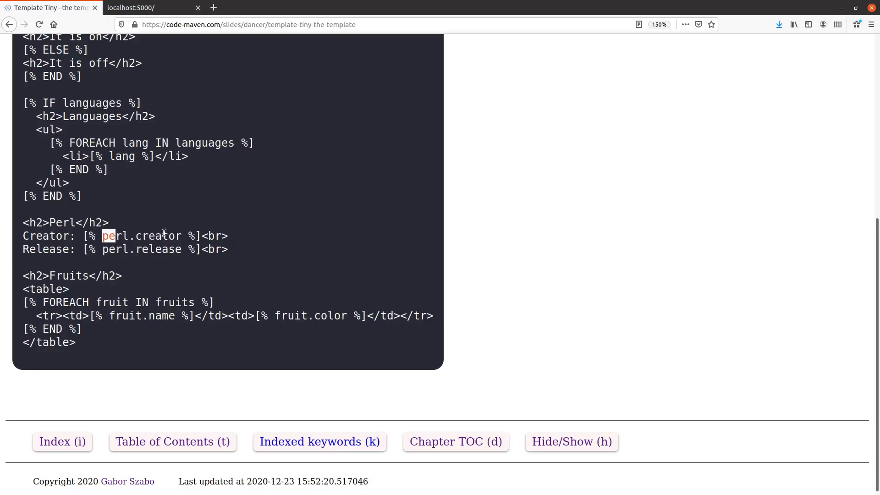
{"action": "mouse_move", "coordinate": [188, 220]}
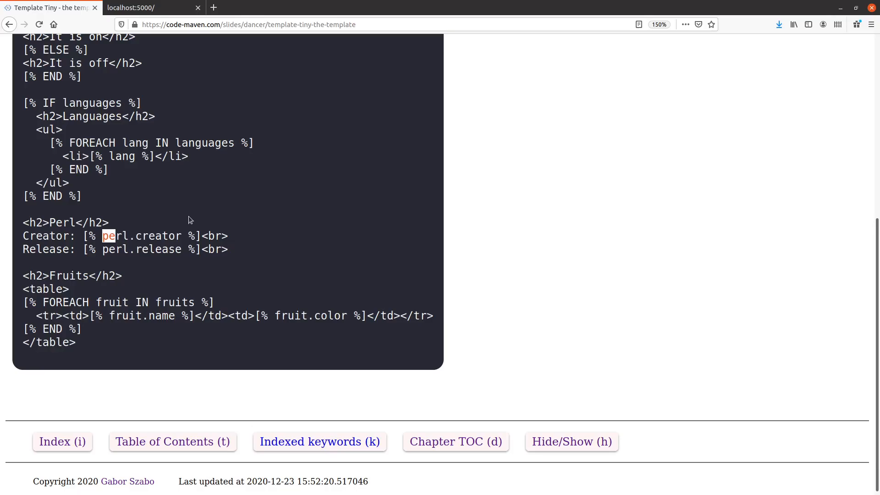
{"action": "mouse_move", "coordinate": [188, 231]}
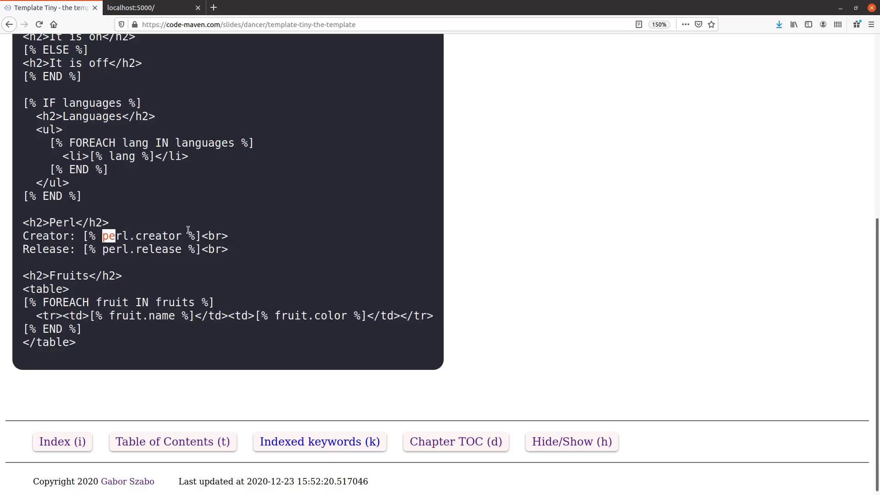
{"action": "mouse_move", "coordinate": [180, 286]}
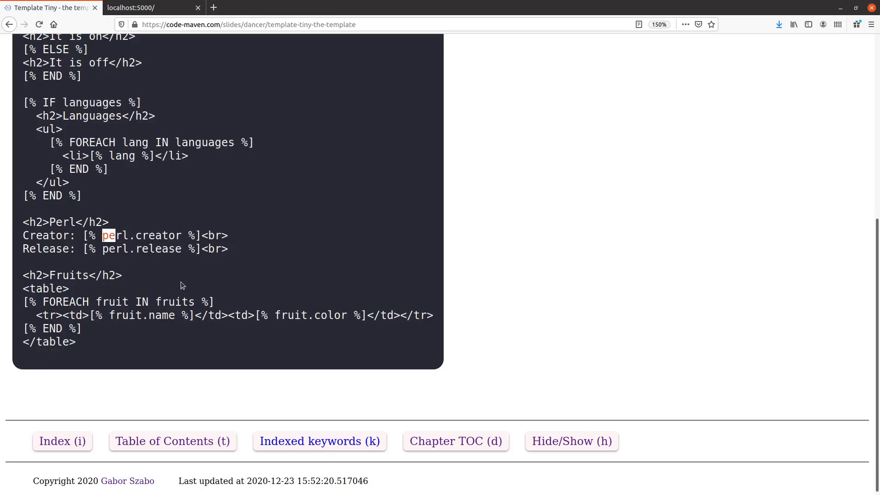
{"action": "scroll", "scroll_direction": "down", "scroll_amount": 3}
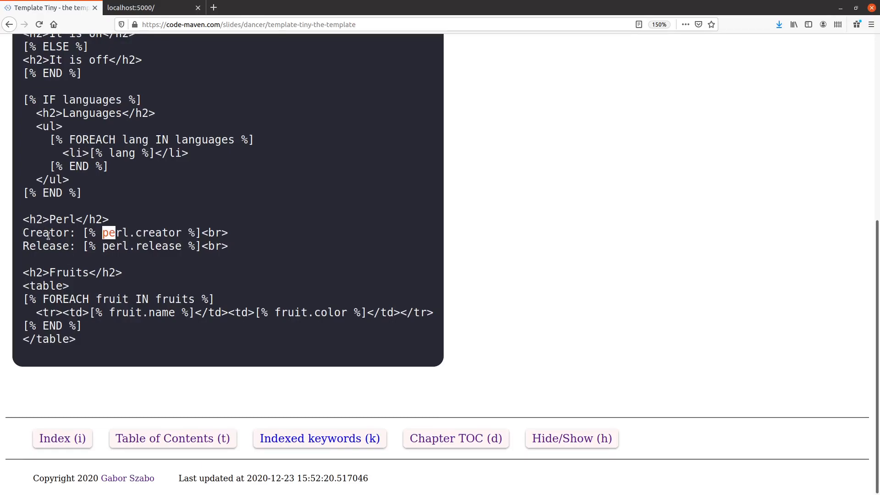
{"action": "mouse_move", "coordinate": [174, 271]}
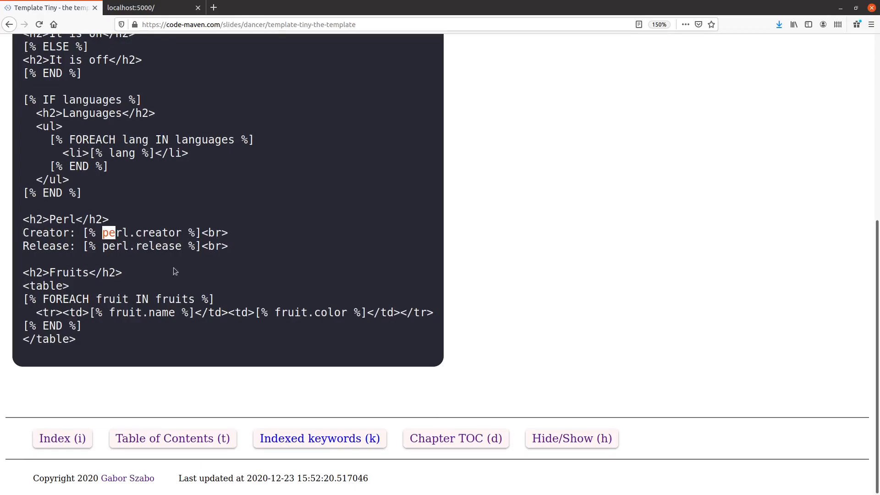
{"action": "mouse_move", "coordinate": [68, 302]}
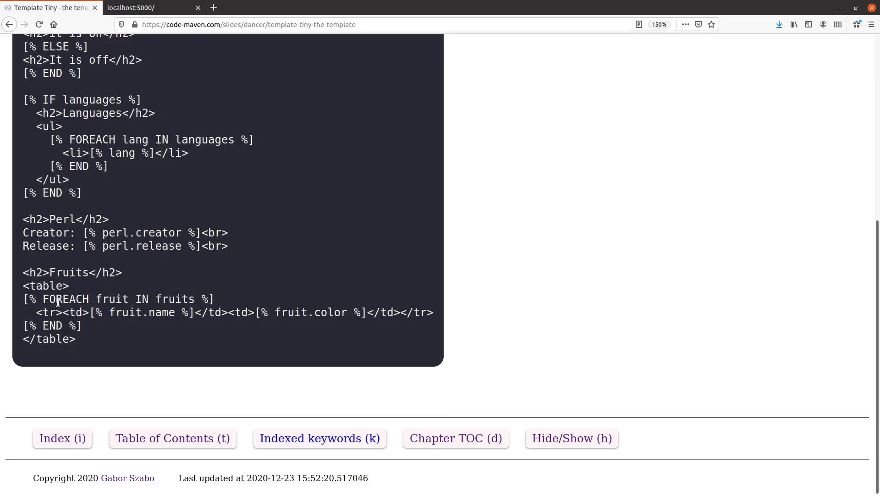
{"action": "mouse_move", "coordinate": [58, 299]}
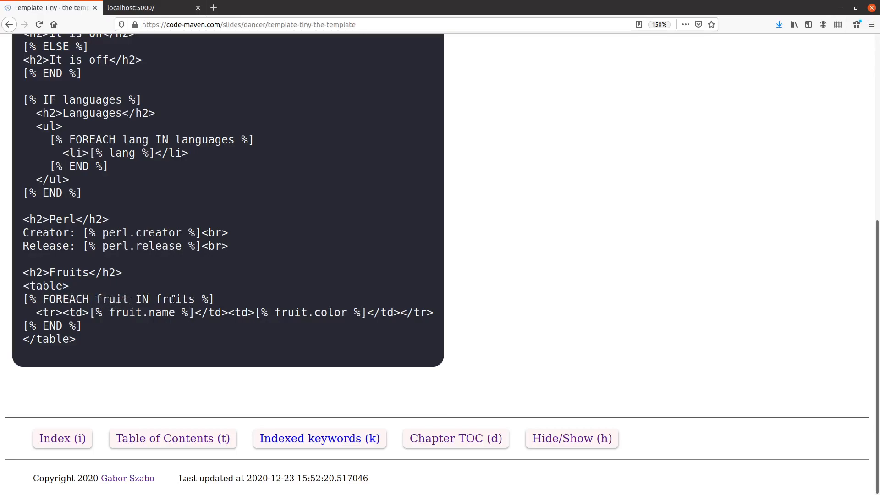
{"action": "mouse_move", "coordinate": [188, 300]}
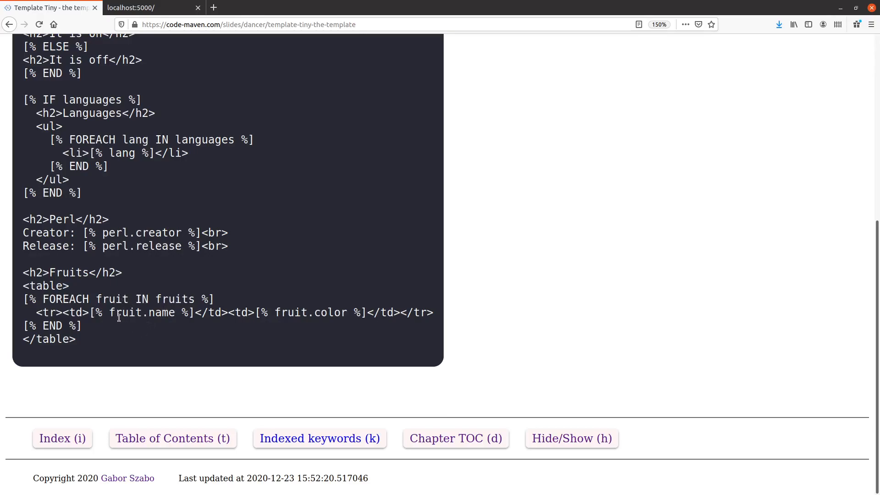
{"action": "double_click", "coordinate": [125, 312]}
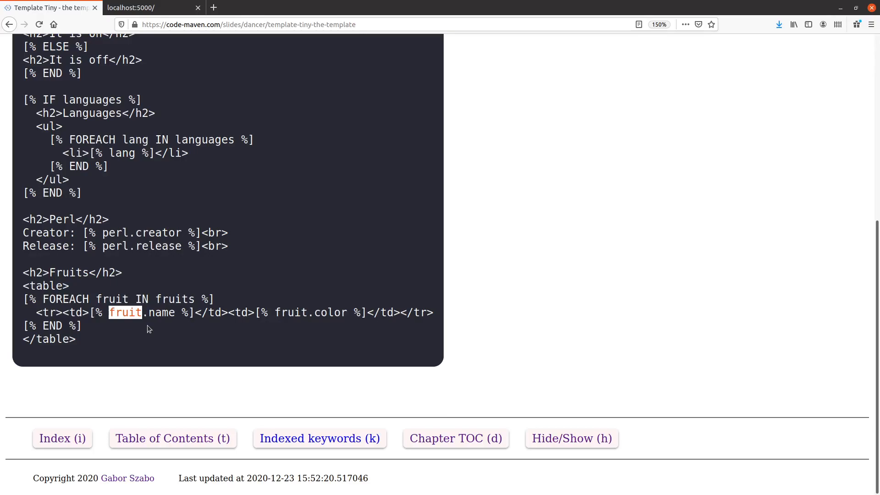
{"action": "mouse_move", "coordinate": [133, 331]}
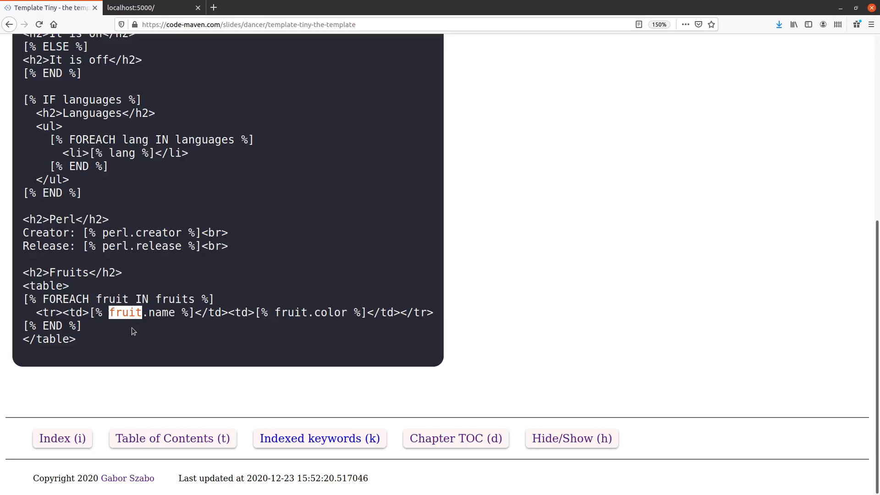
{"action": "mouse_move", "coordinate": [136, 317]}
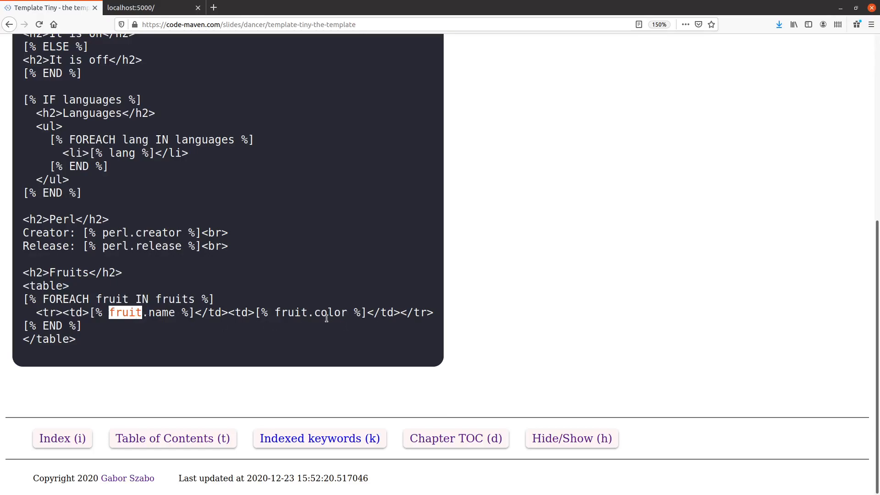
{"action": "mouse_move", "coordinate": [356, 330]}
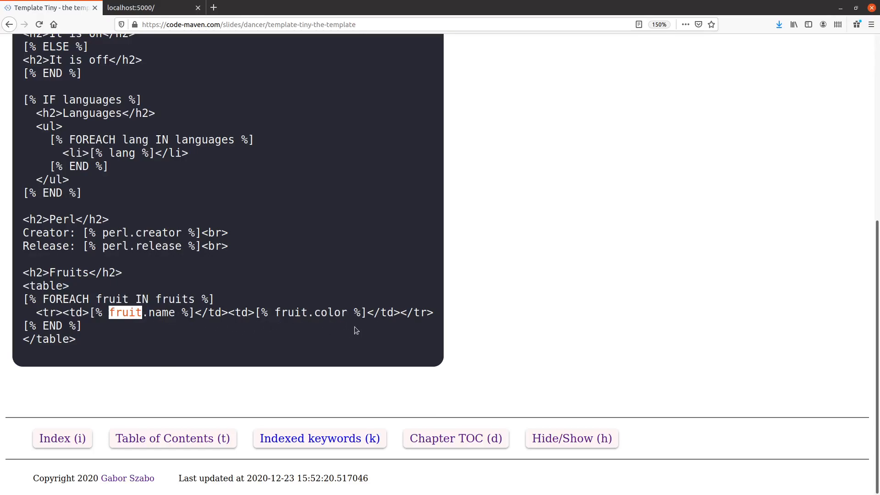
{"action": "mouse_move", "coordinate": [351, 193]}
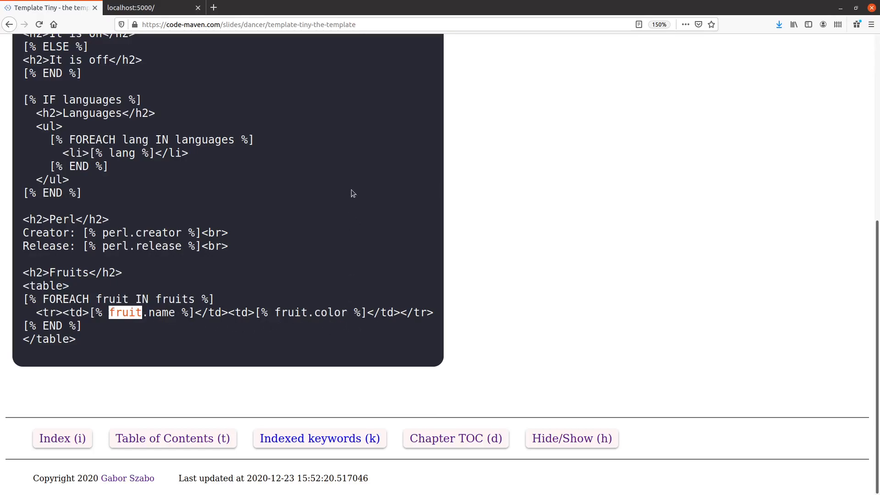
{"action": "mouse_move", "coordinate": [300, 112]}
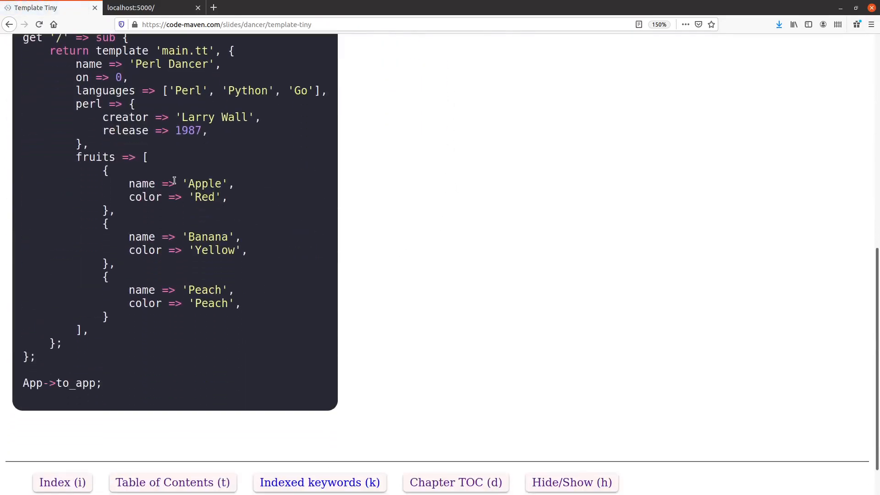
{"action": "mouse_move", "coordinate": [314, 205]}
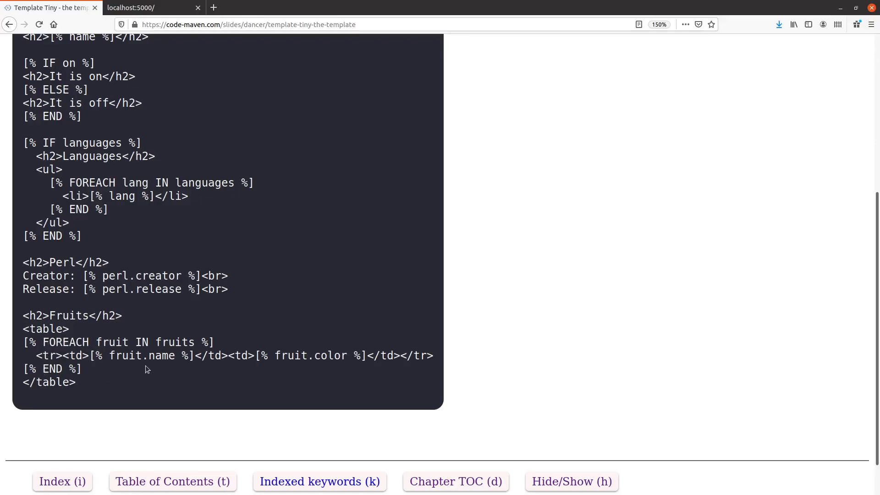
{"action": "mouse_move", "coordinate": [235, 245]}
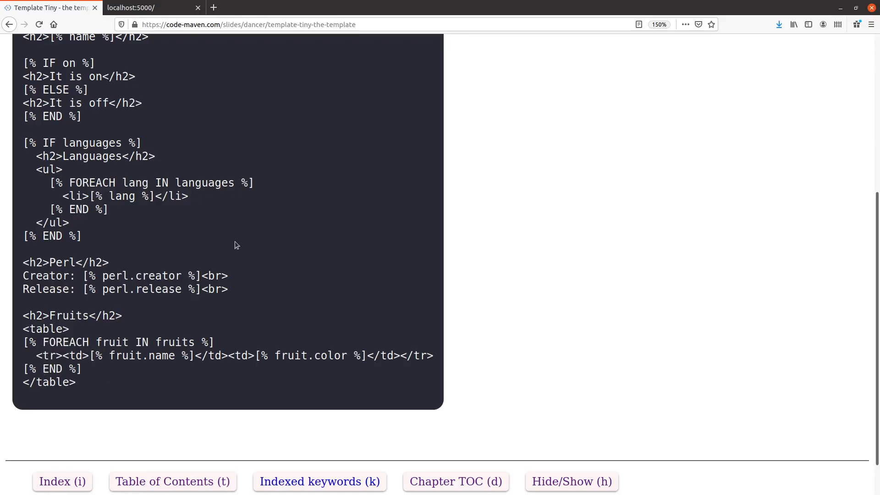
- Scroll to the top of the main.tt template slide showing its title and Hello World heading
{"action": "scroll", "scroll_direction": "up", "scroll_amount": 3}
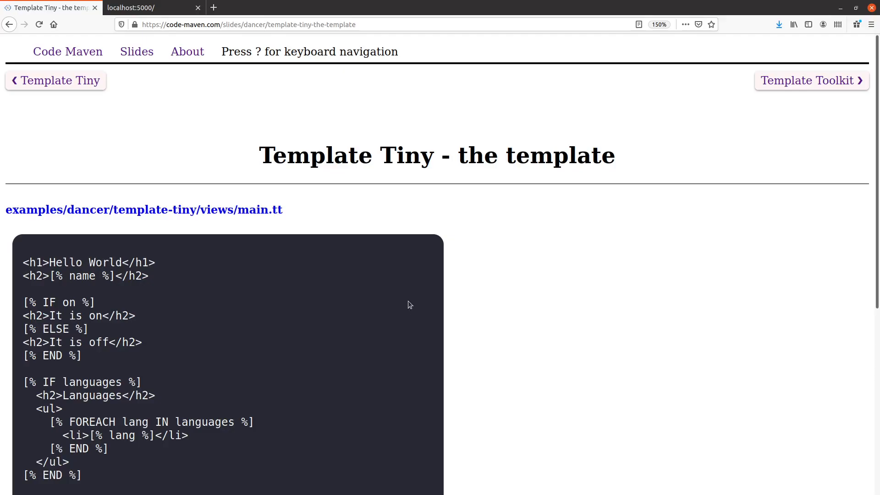
{"action": "mouse_move", "coordinate": [716, 163]}
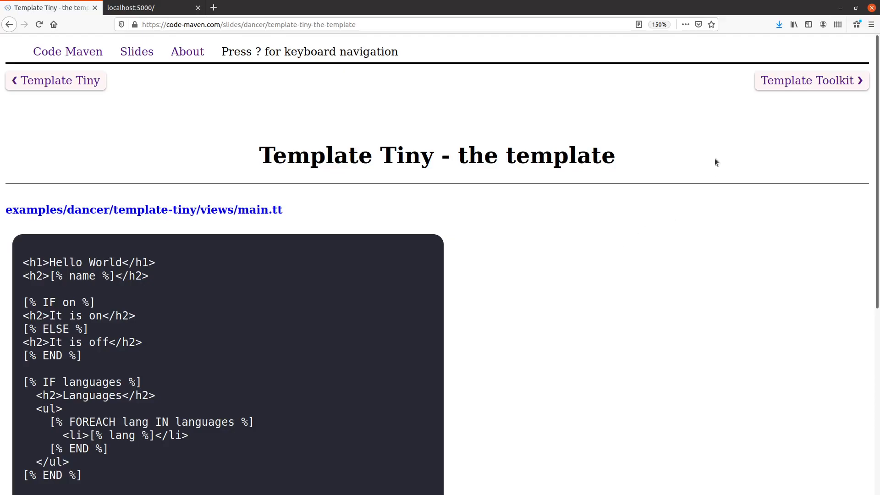
{"action": "mouse_move", "coordinate": [571, 357]}
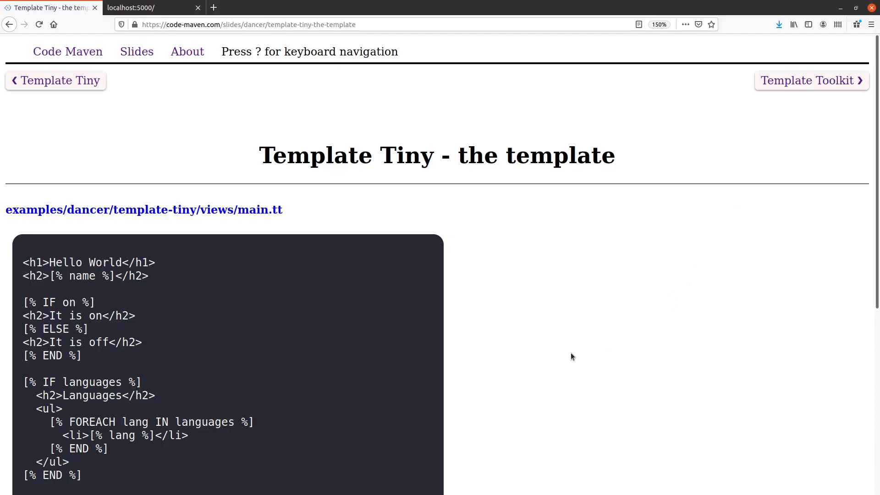